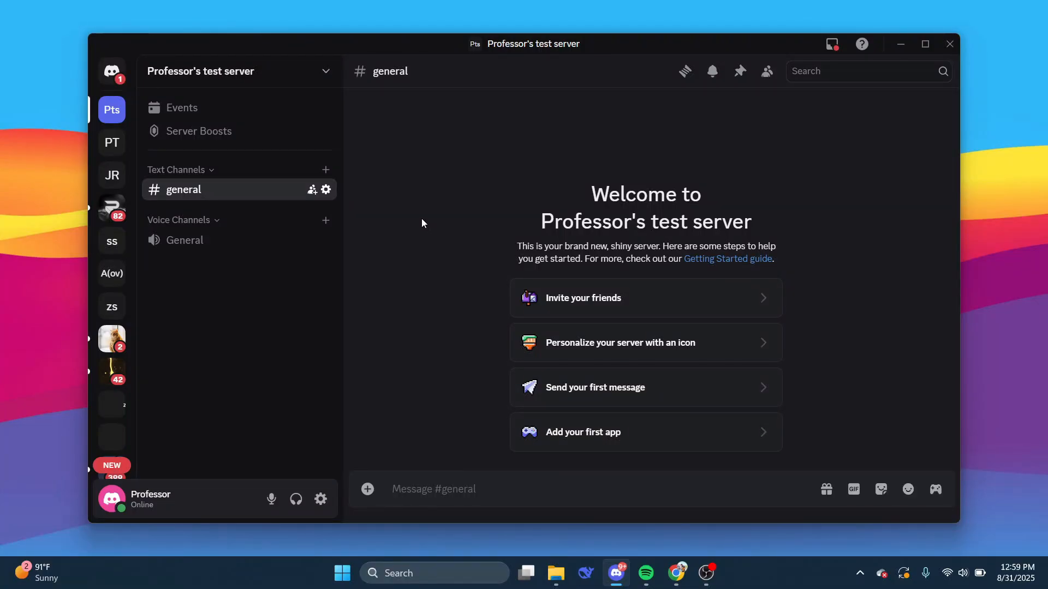
mouse_move(723, 290)
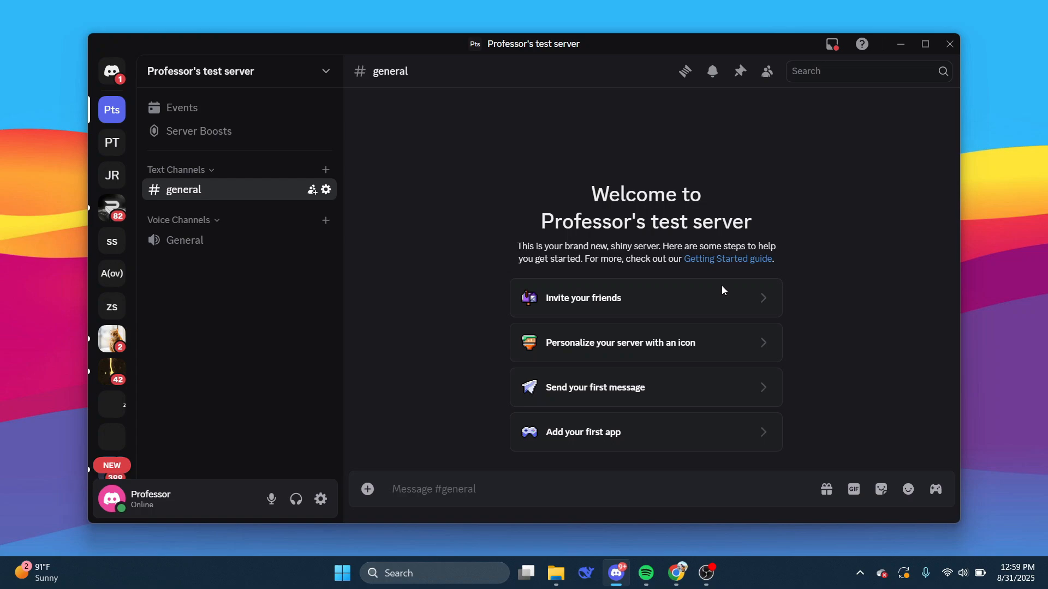
mouse_move(548, 336)
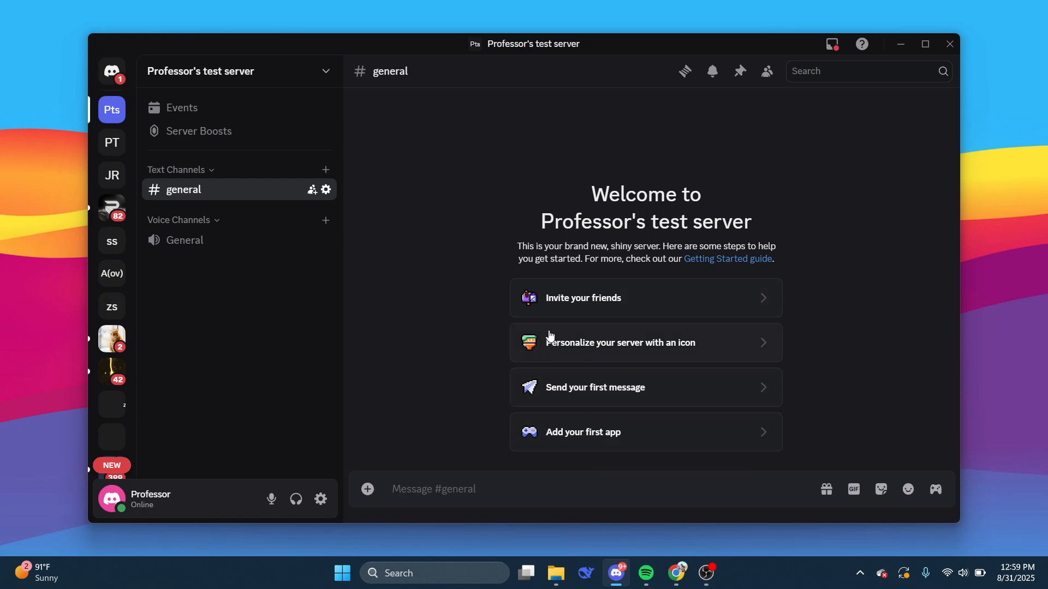
mouse_move(686, 478)
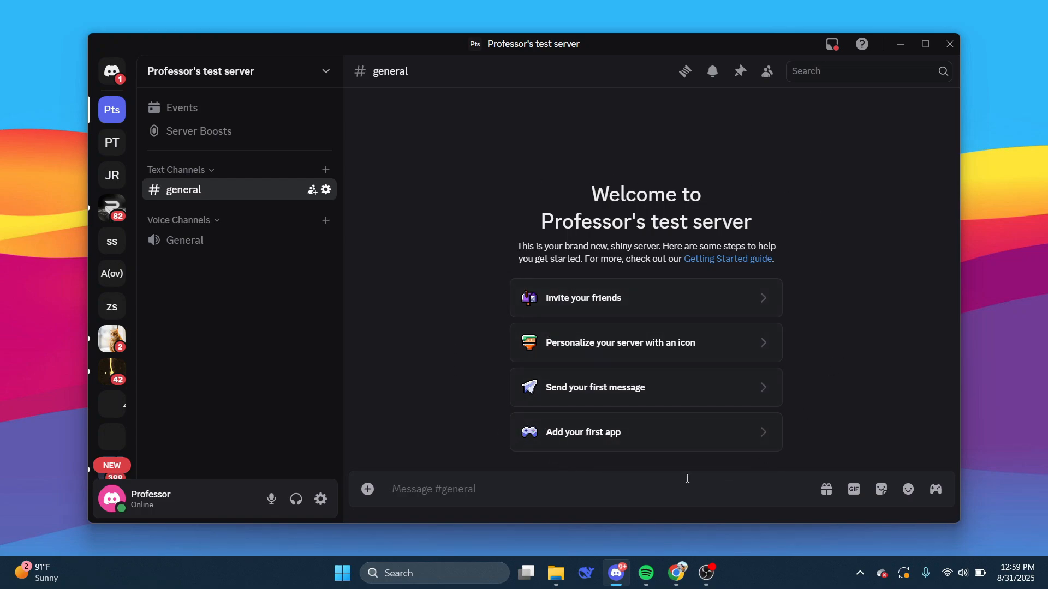
mouse_move(539, 191)
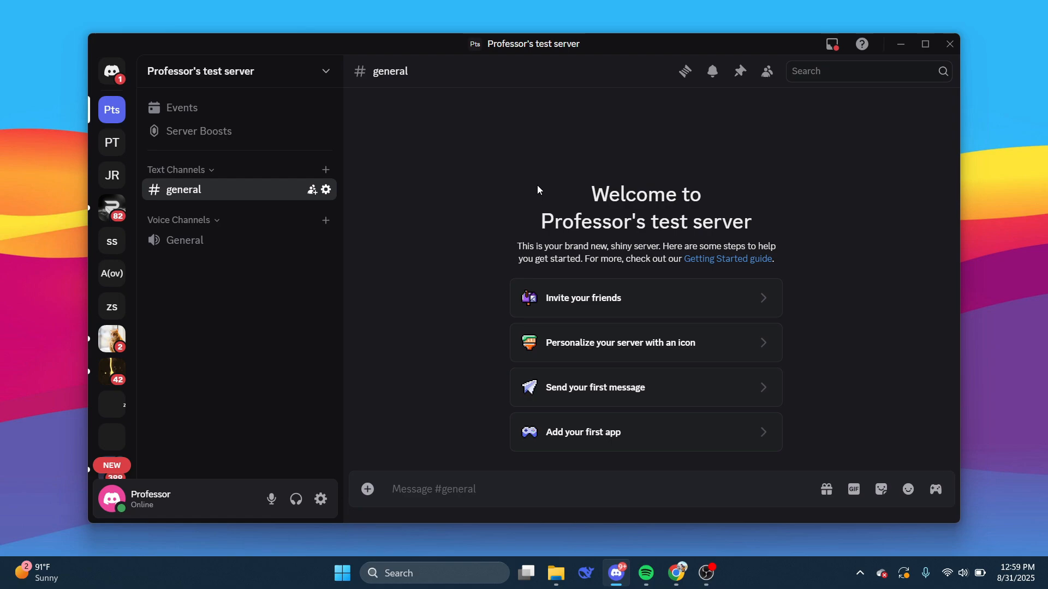
mouse_move(328, 286)
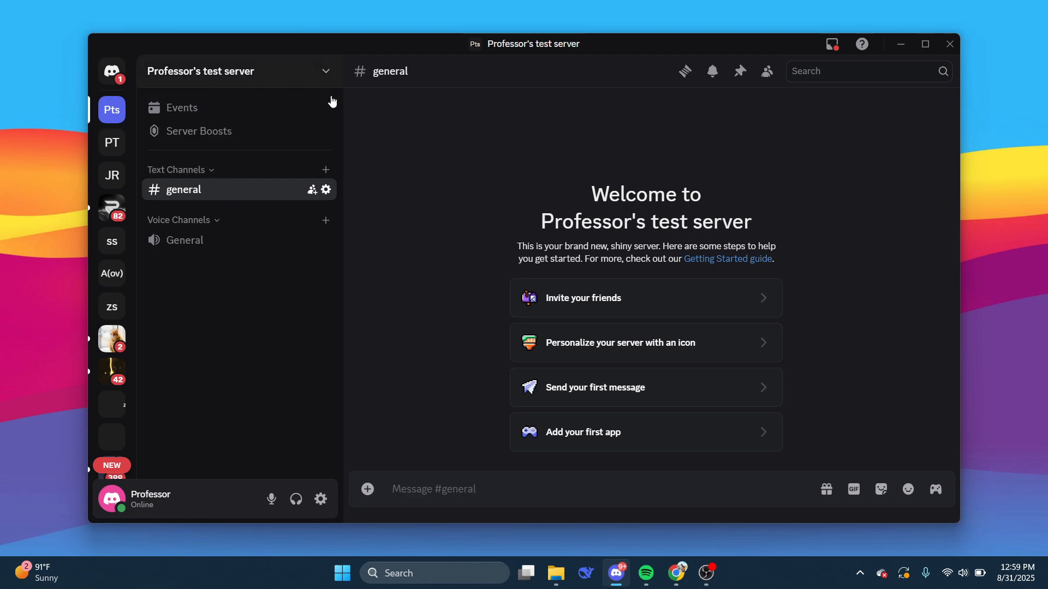
mouse_move(260, 240)
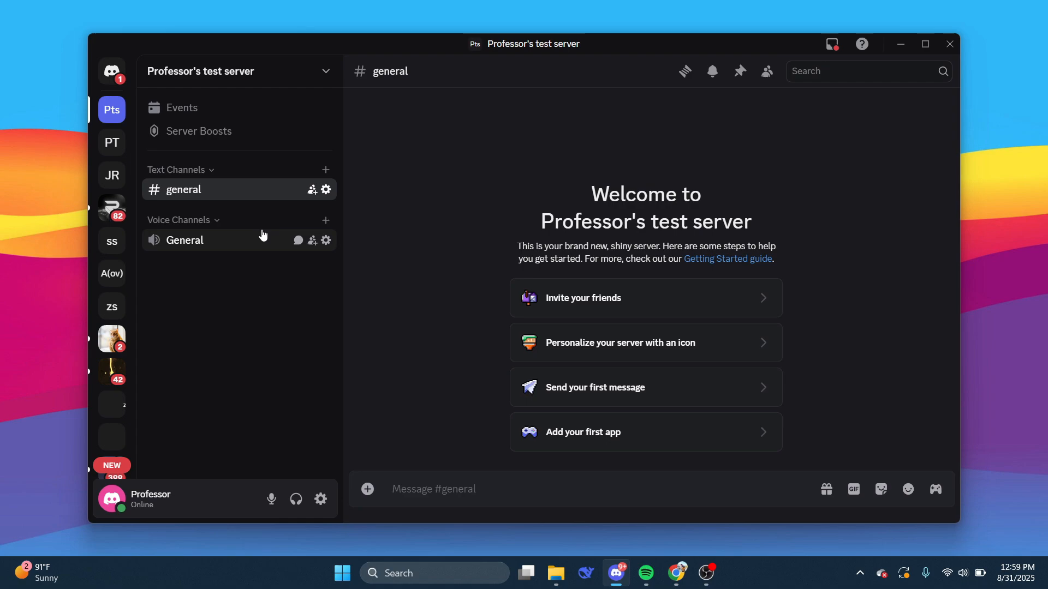
mouse_move(496, 223)
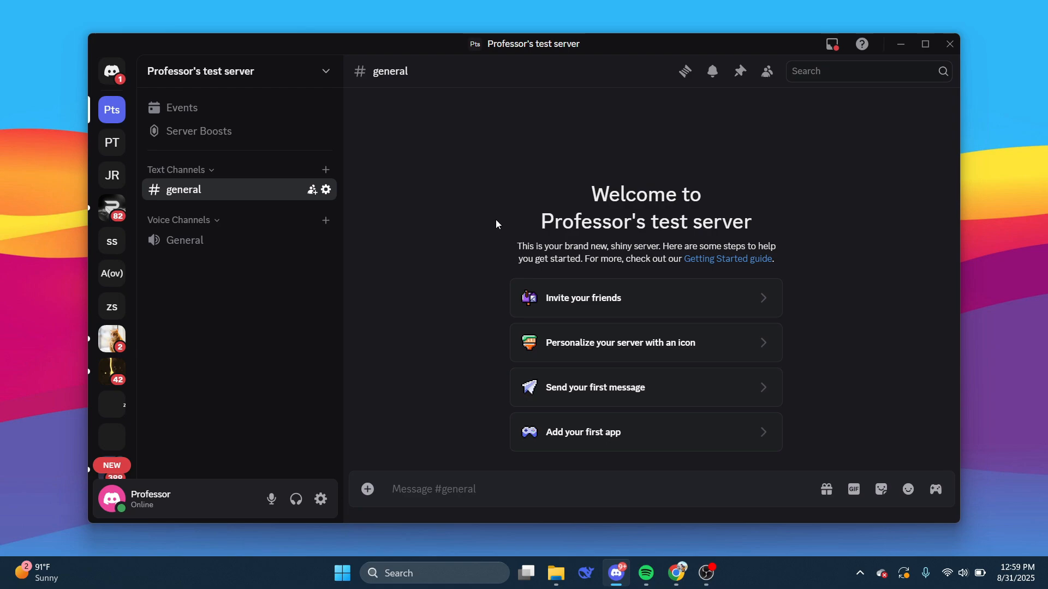
mouse_move(198, 240)
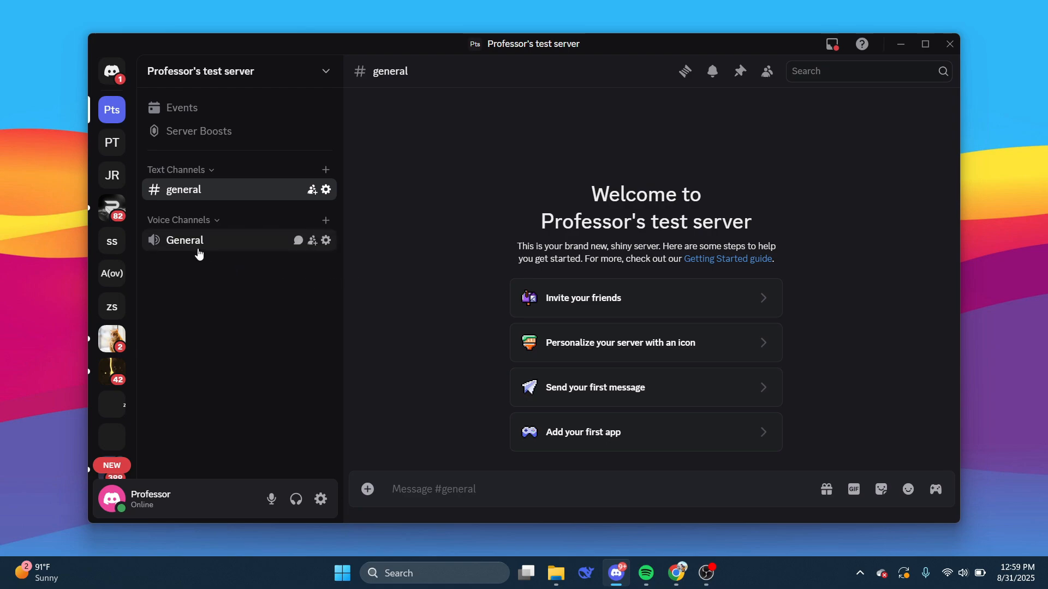
- Join the General voice channel of Professor's test server
click(185, 241)
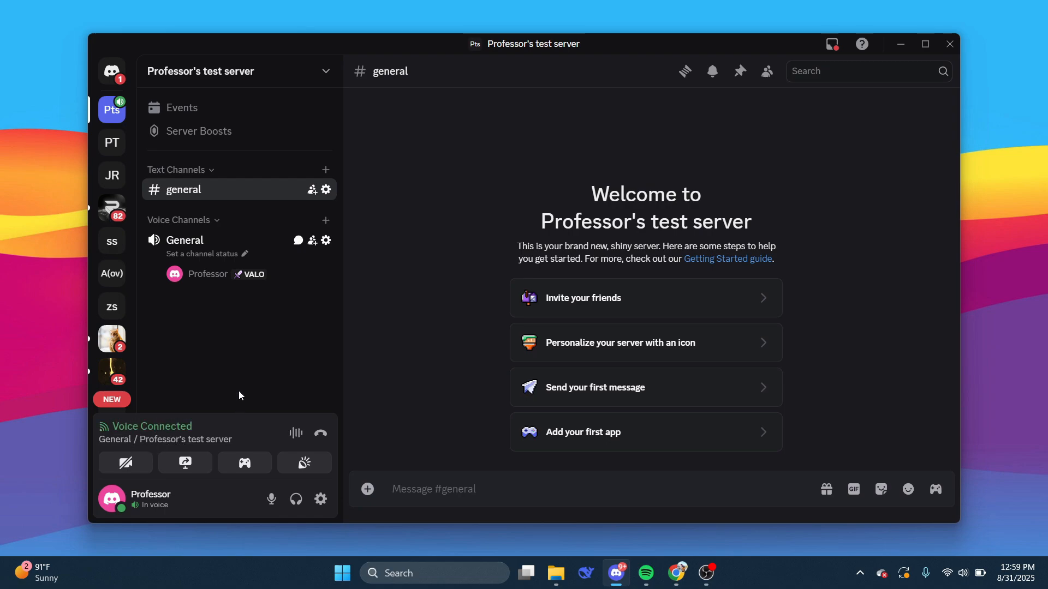
mouse_move(651, 542)
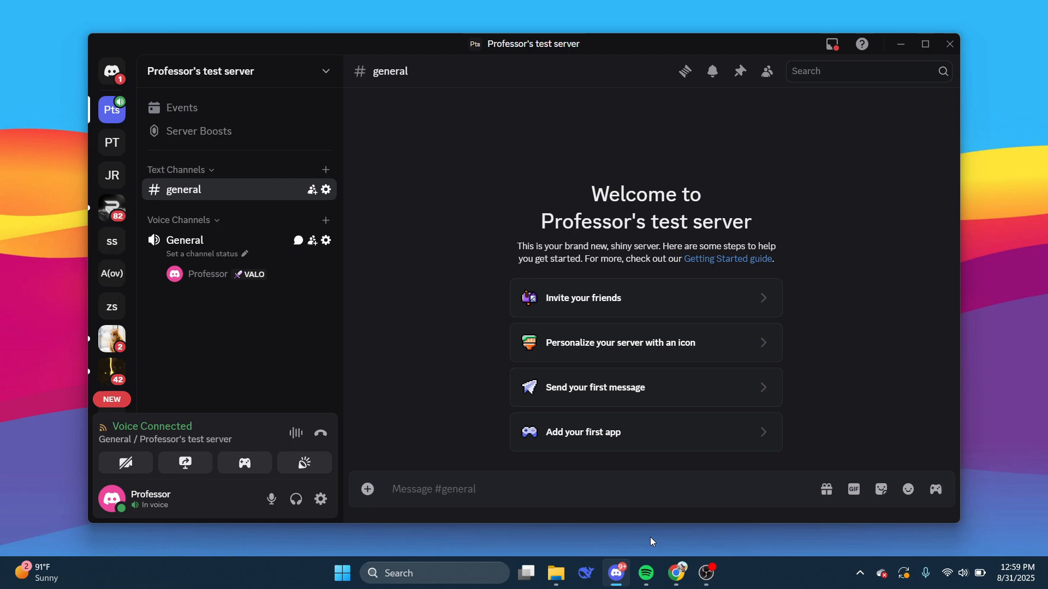
- In Spotify, play Closer from Liked Songs and shrink the window below full screen
click(643, 572)
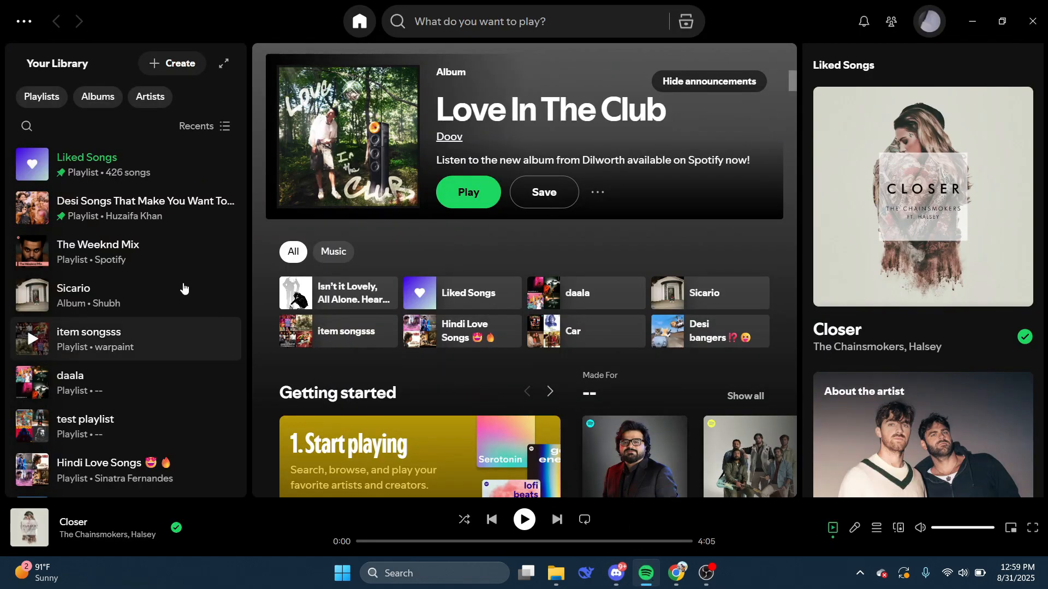
click(87, 164)
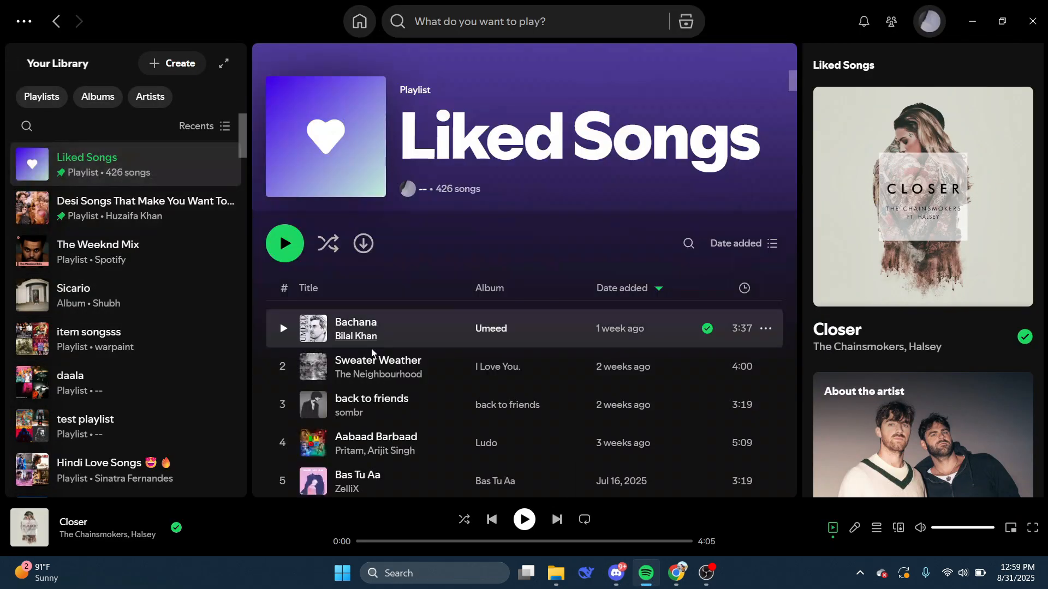
scroll(down, 3)
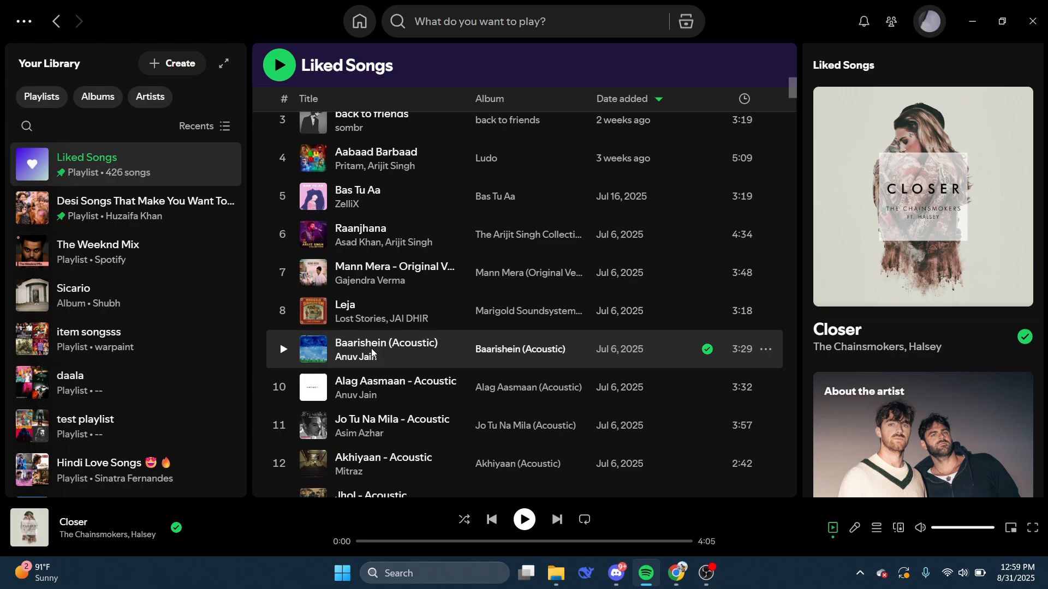
scroll(down, 3)
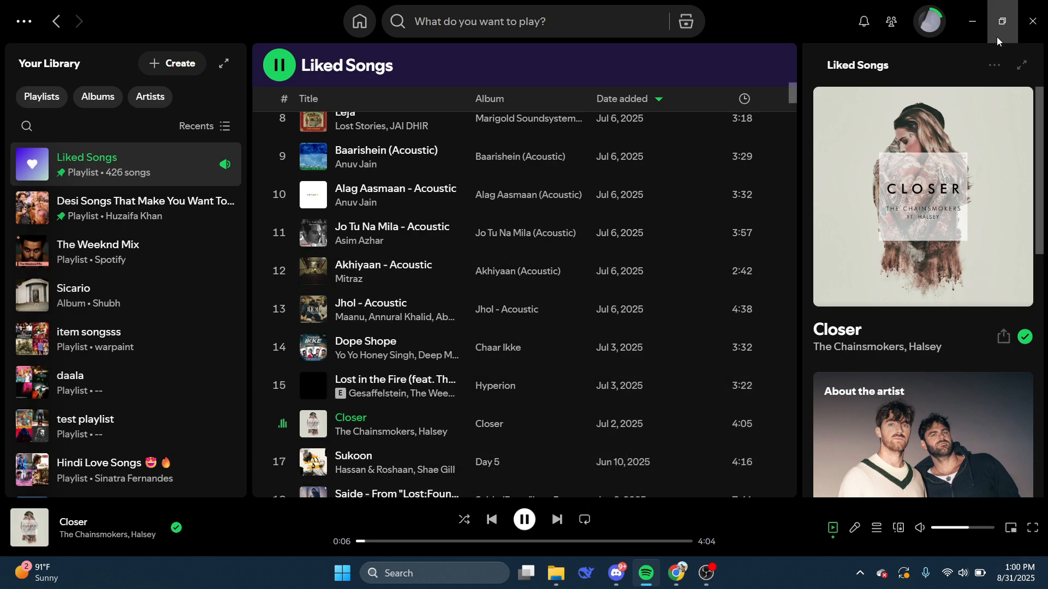
click(1001, 21)
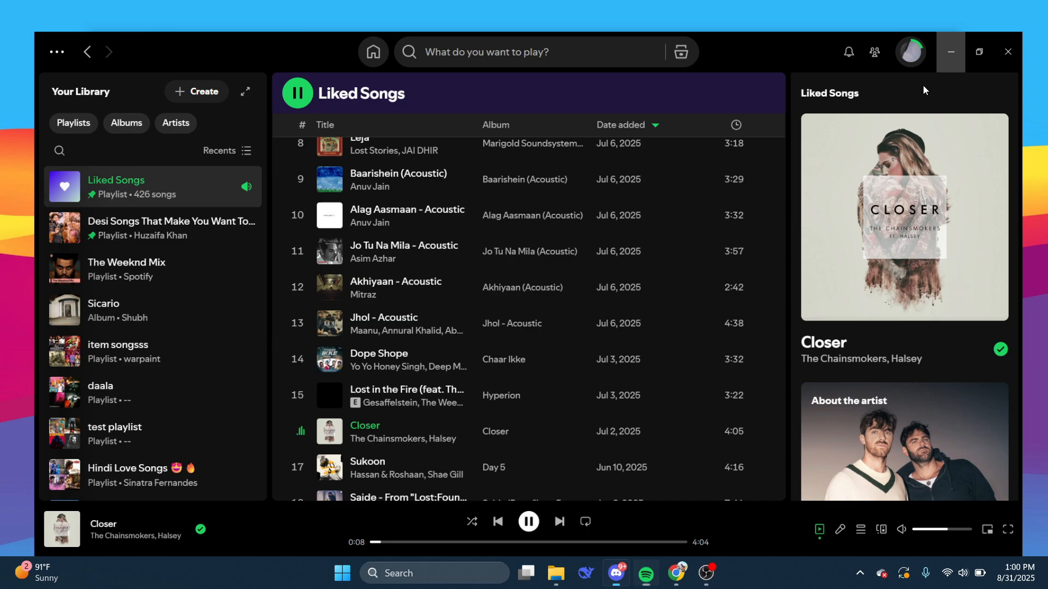
- Switch back to Discord from the taskbar while Spotify keeps playing
click(615, 572)
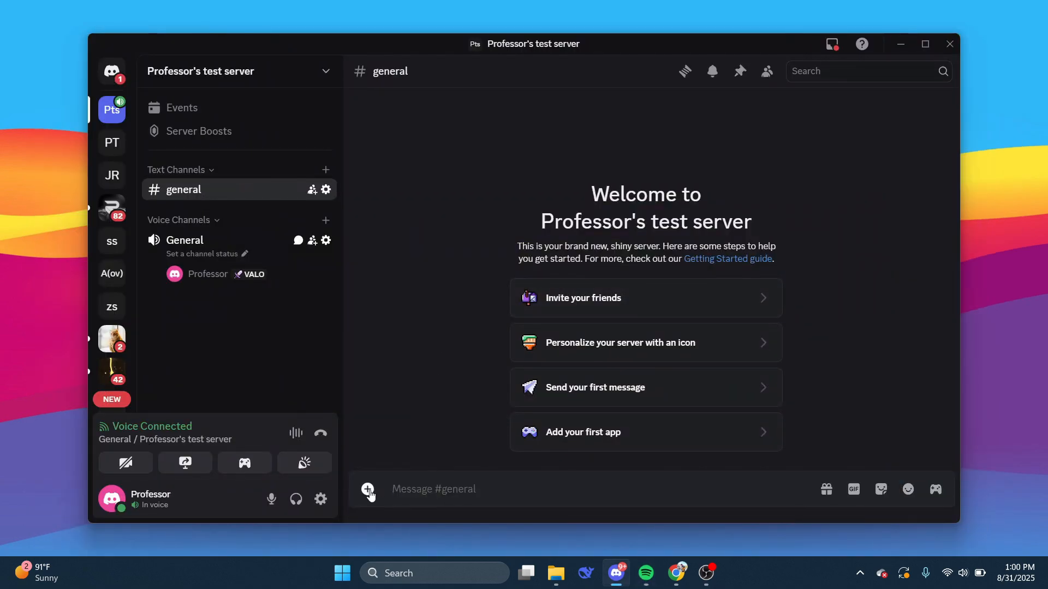
mouse_move(185, 463)
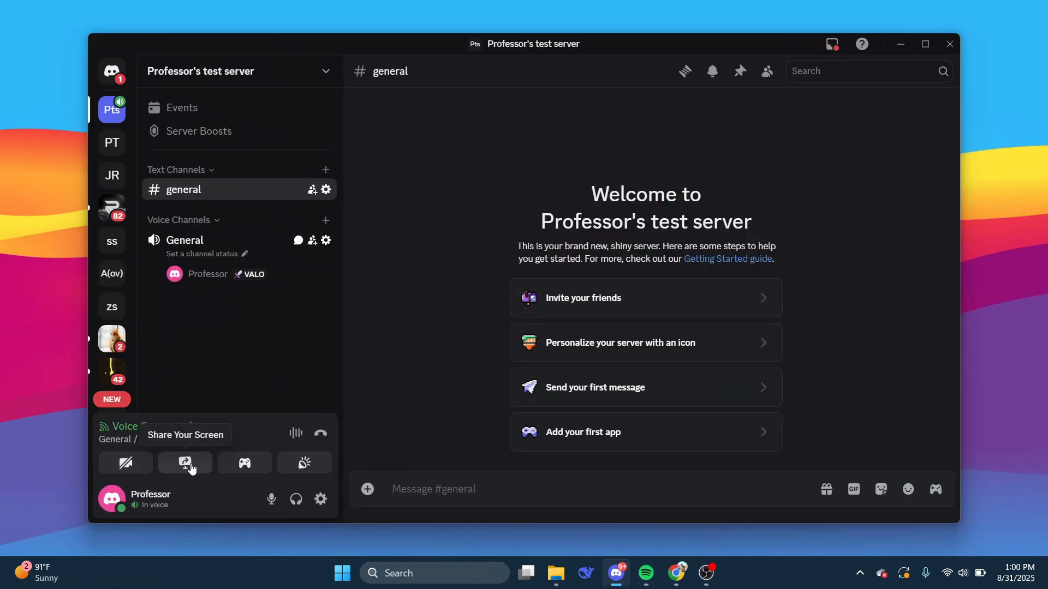
mouse_move(160, 466)
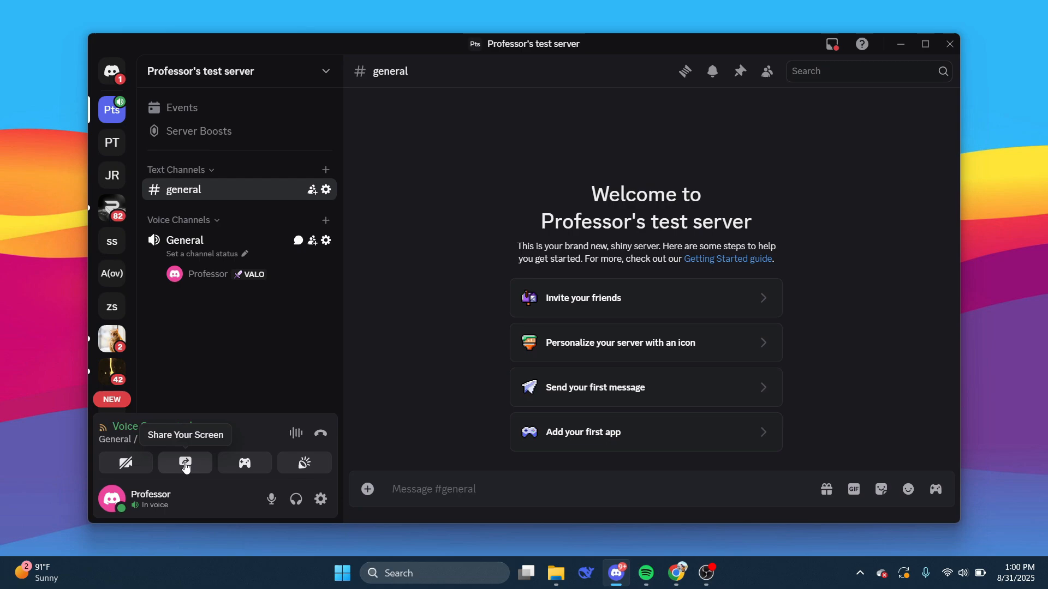
- Look through the Share Your Screen picker and its Devices list, then close it
click(184, 462)
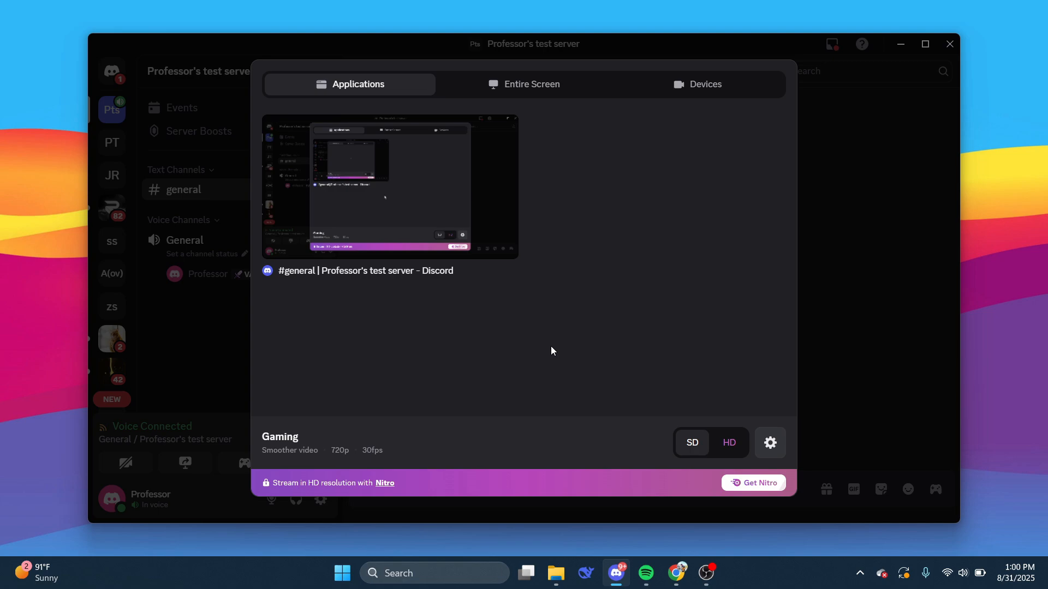
mouse_move(533, 84)
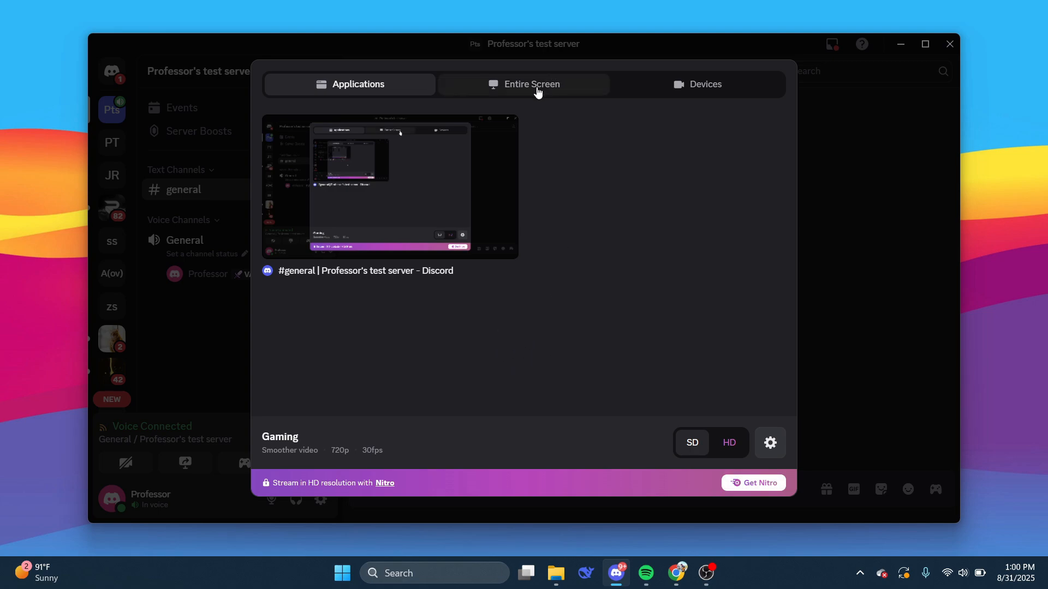
click(697, 84)
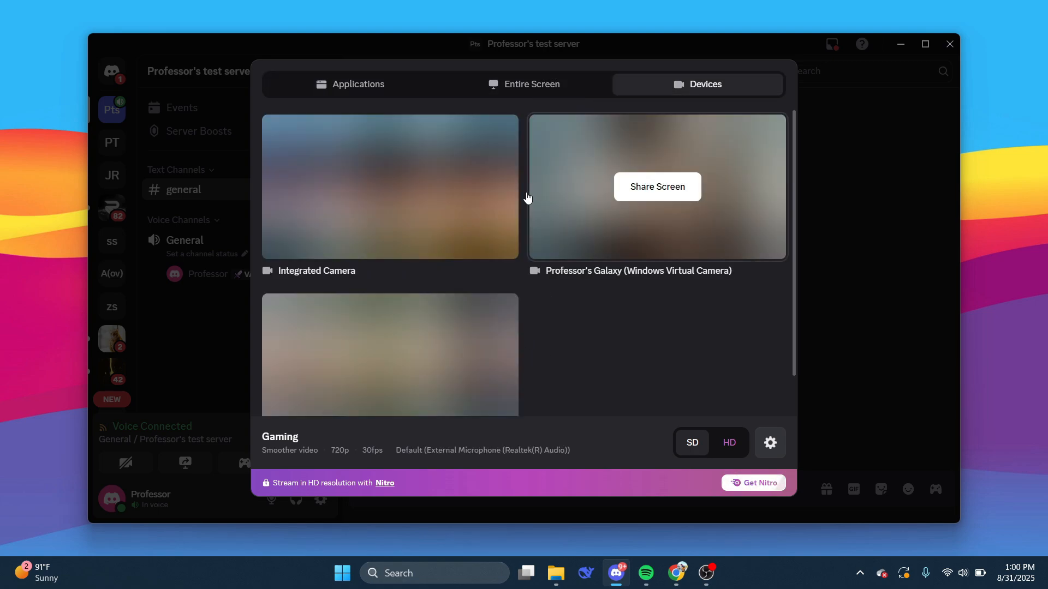
click(358, 84)
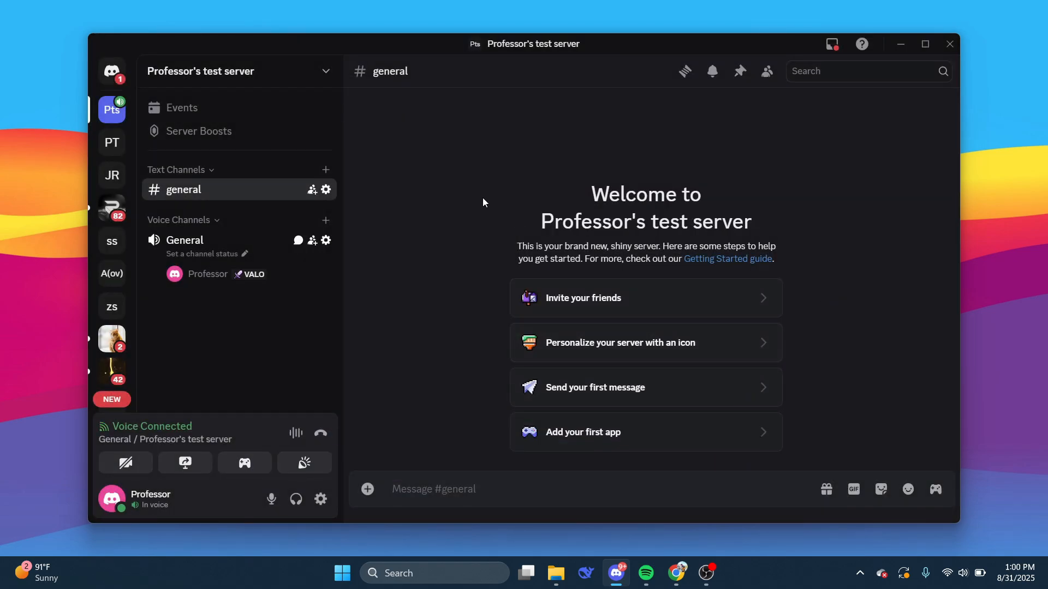
mouse_move(398, 395)
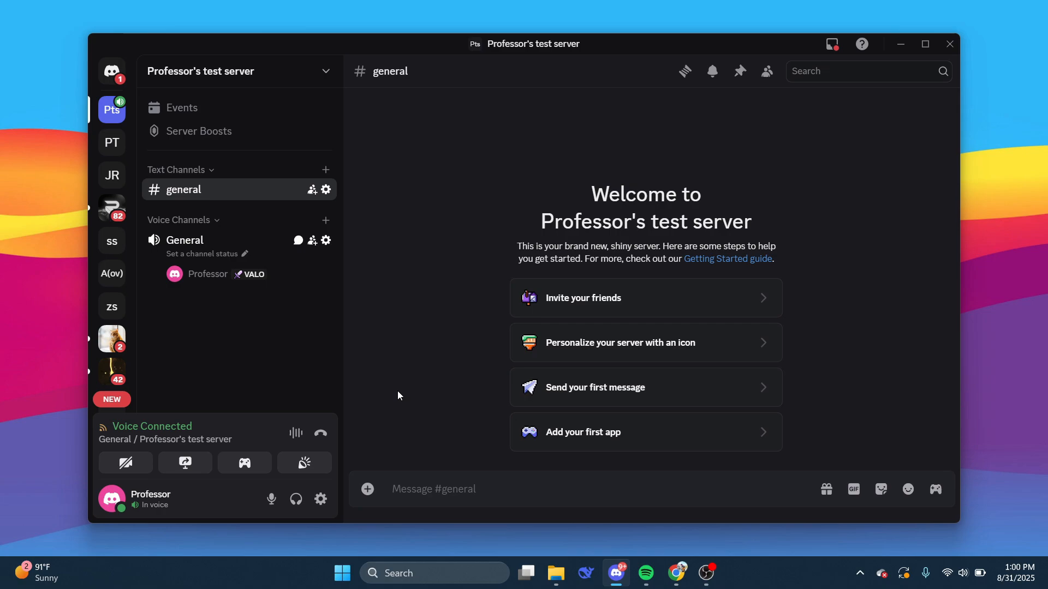
mouse_move(321, 499)
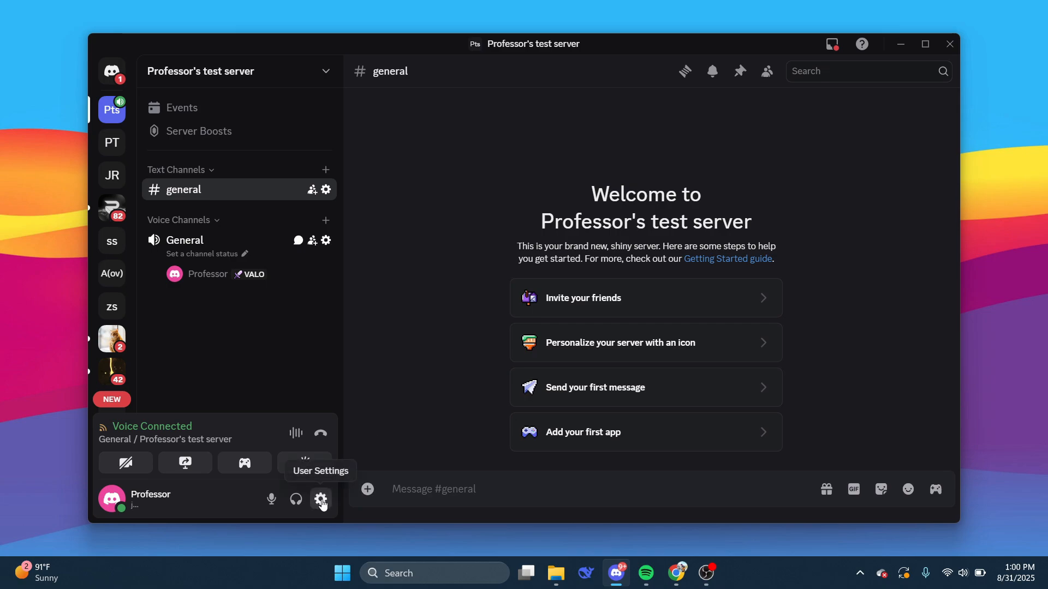
- Go into User Settings and scroll the sidebar down to Activity Settings
click(321, 500)
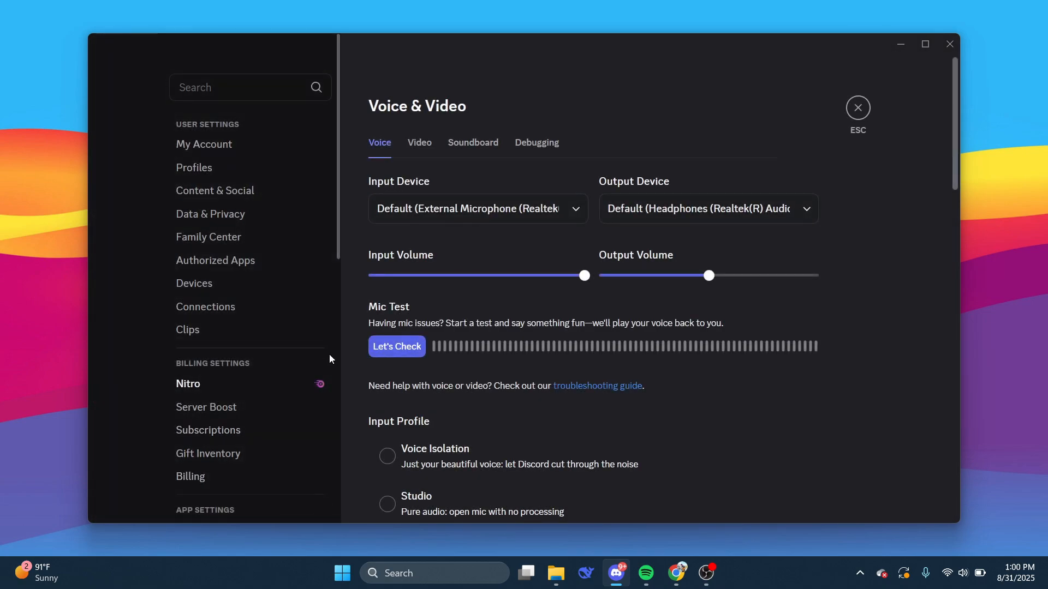
scroll(down, 3)
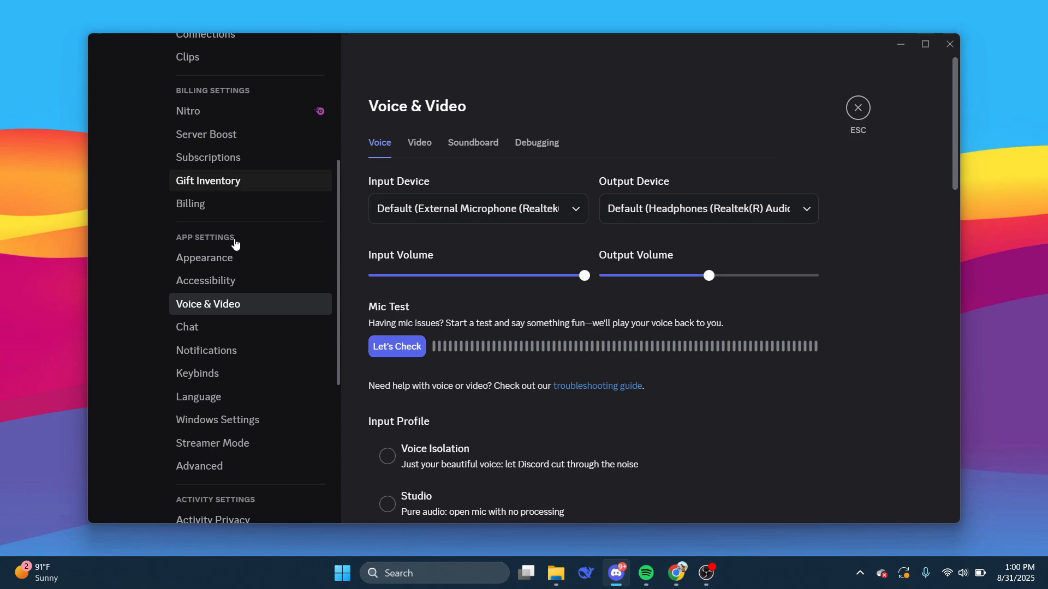
scroll(down, 3)
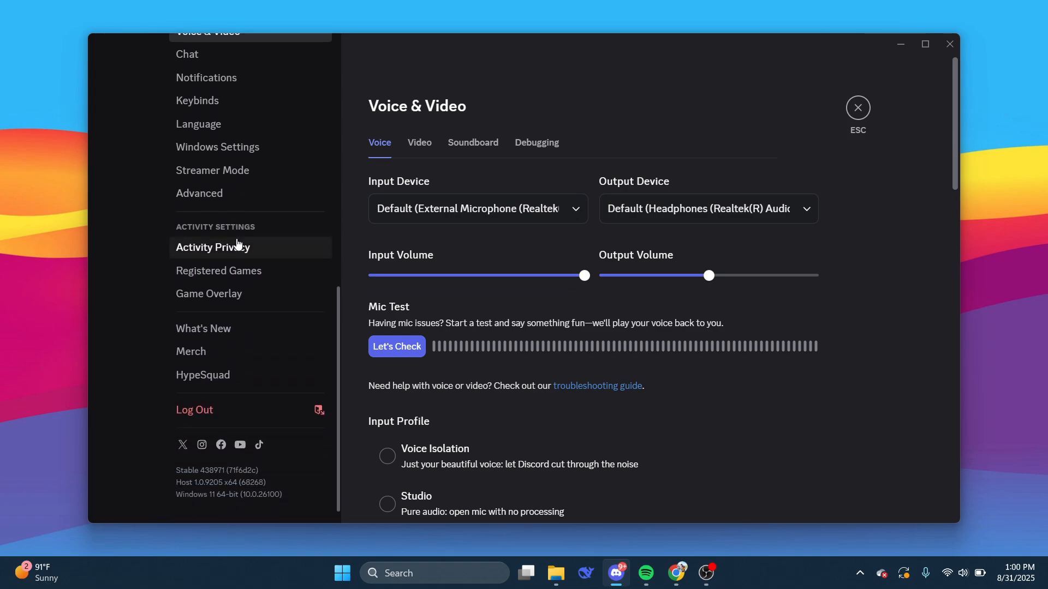
- Open the Registered Games page under Activity Settings
scroll(up, 3)
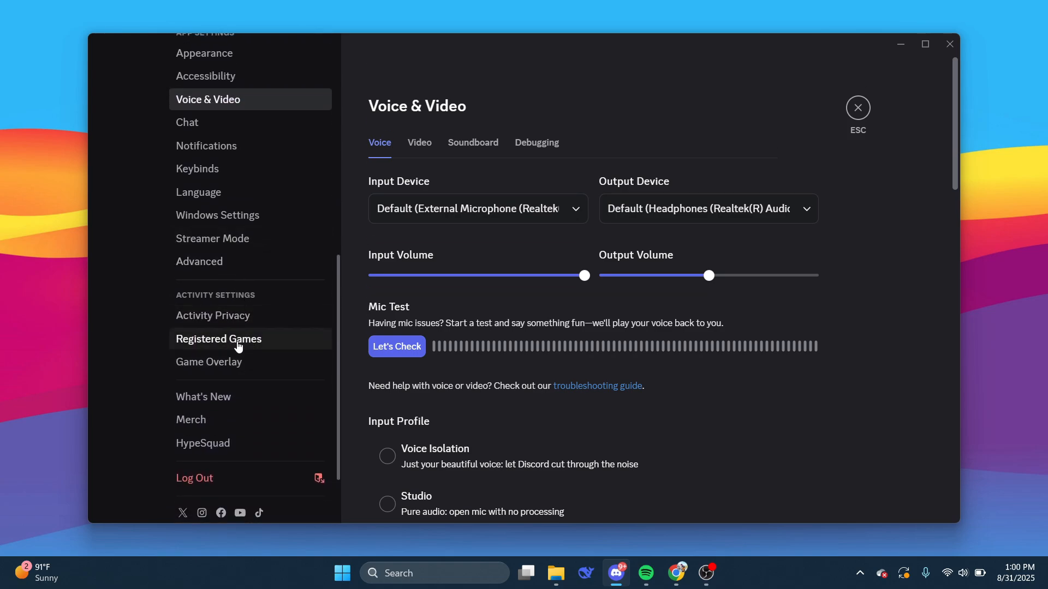
click(218, 339)
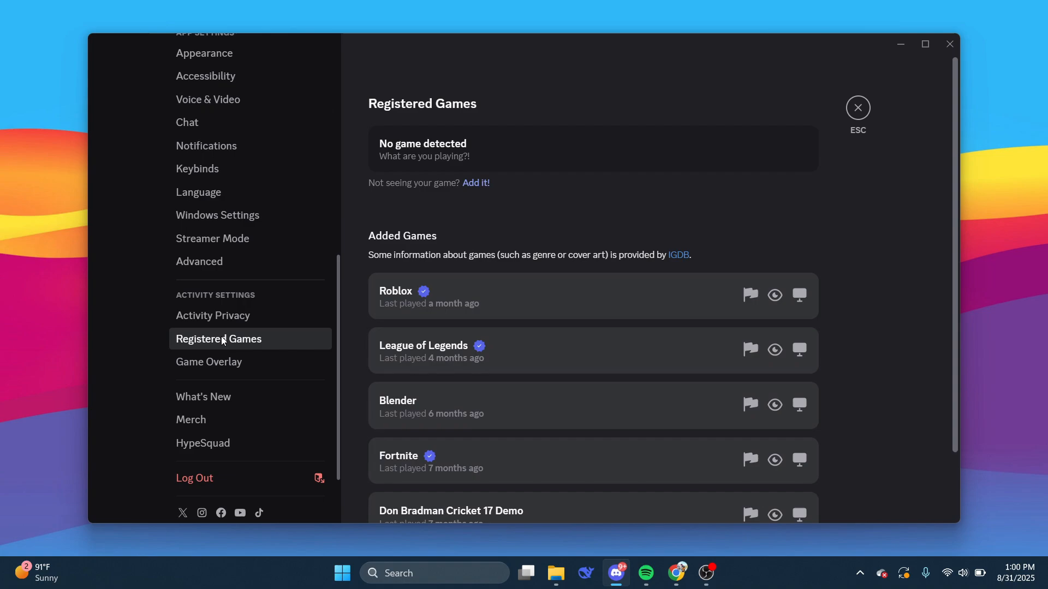
mouse_move(366, 182)
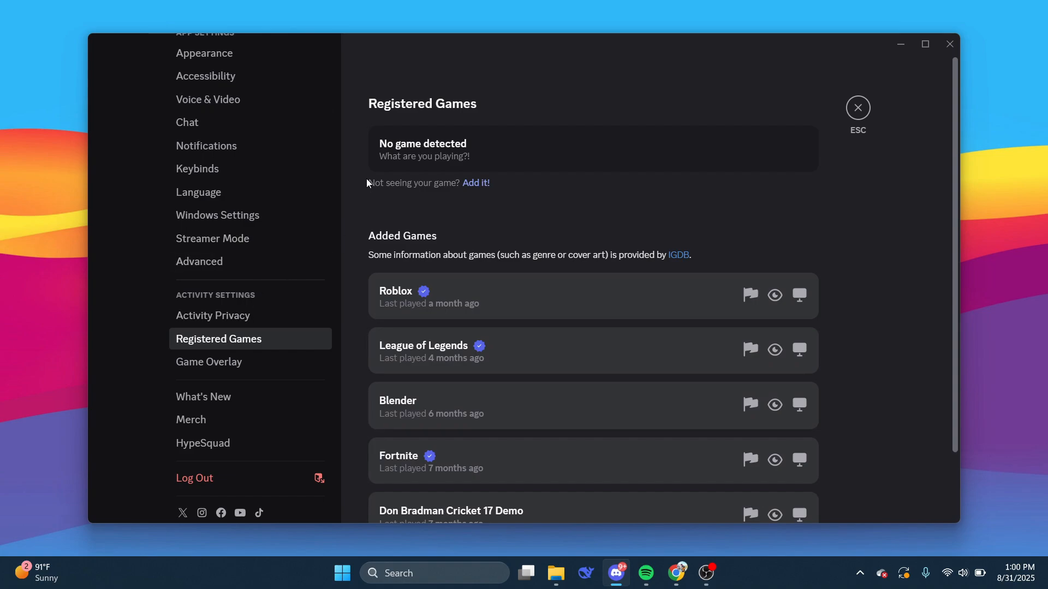
mouse_move(420, 187)
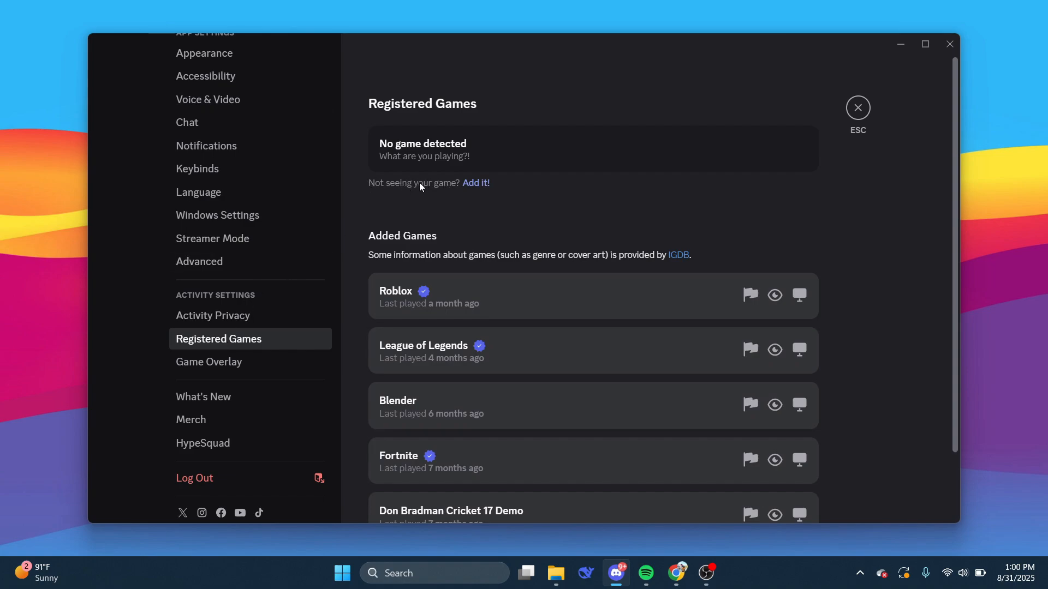
mouse_move(476, 184)
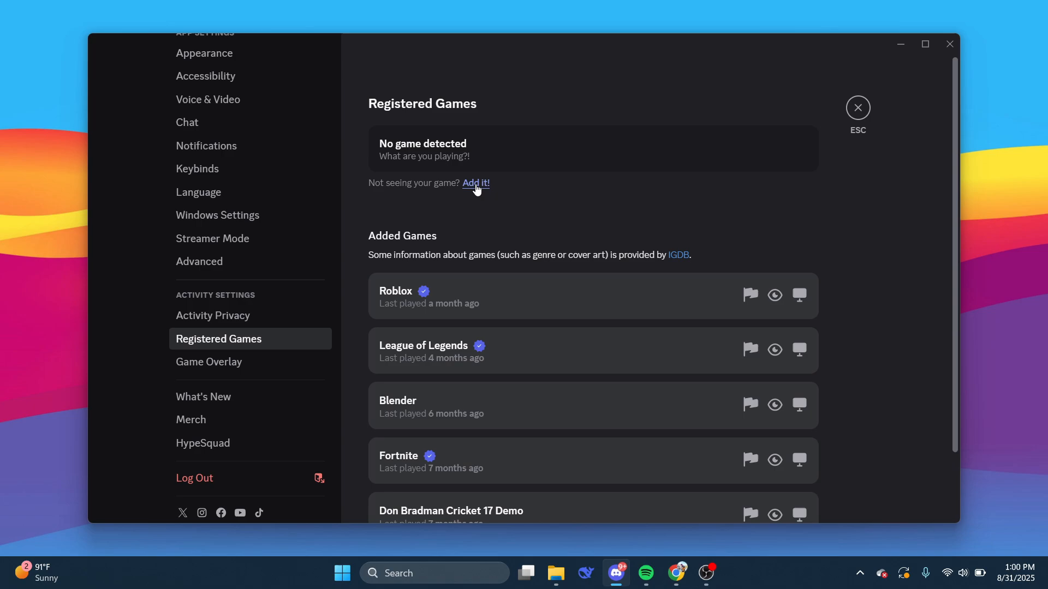
- Add Spotify as a registered game via 'Add it!', searching 'spo' and confirming Add Game
click(474, 184)
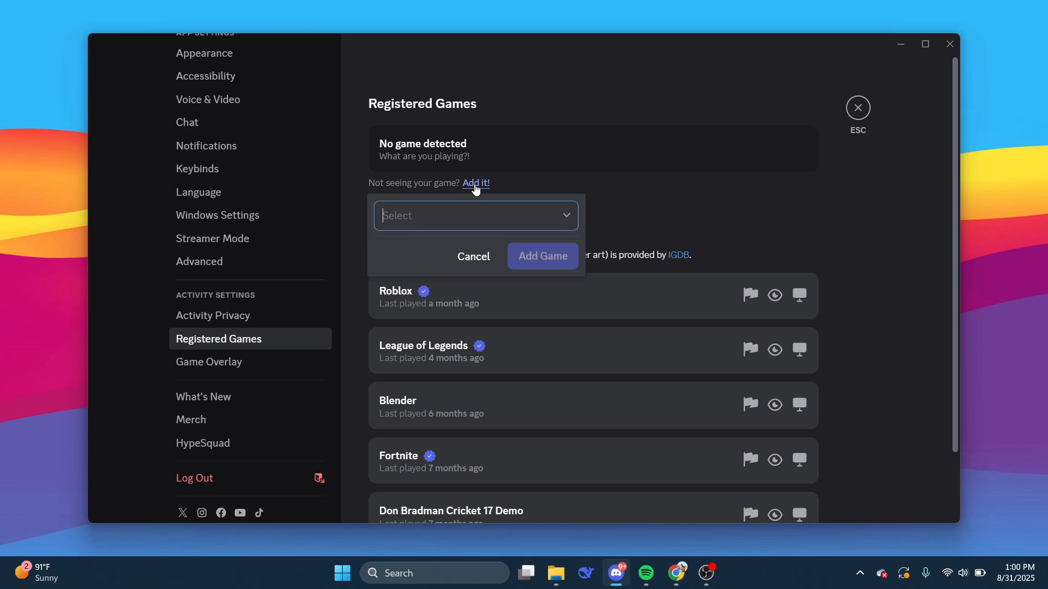
text(sp)
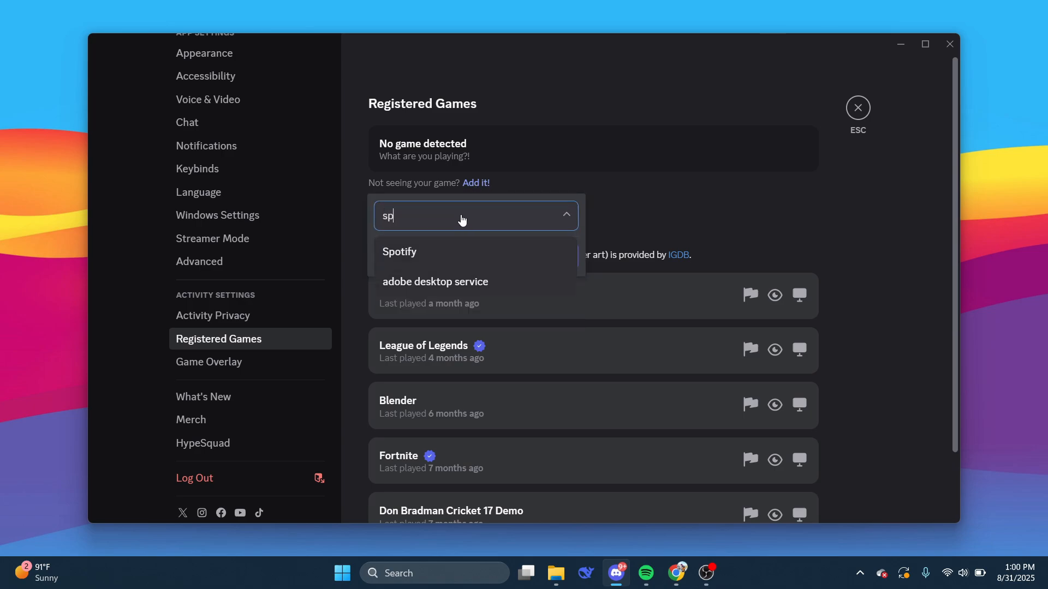
text(o)
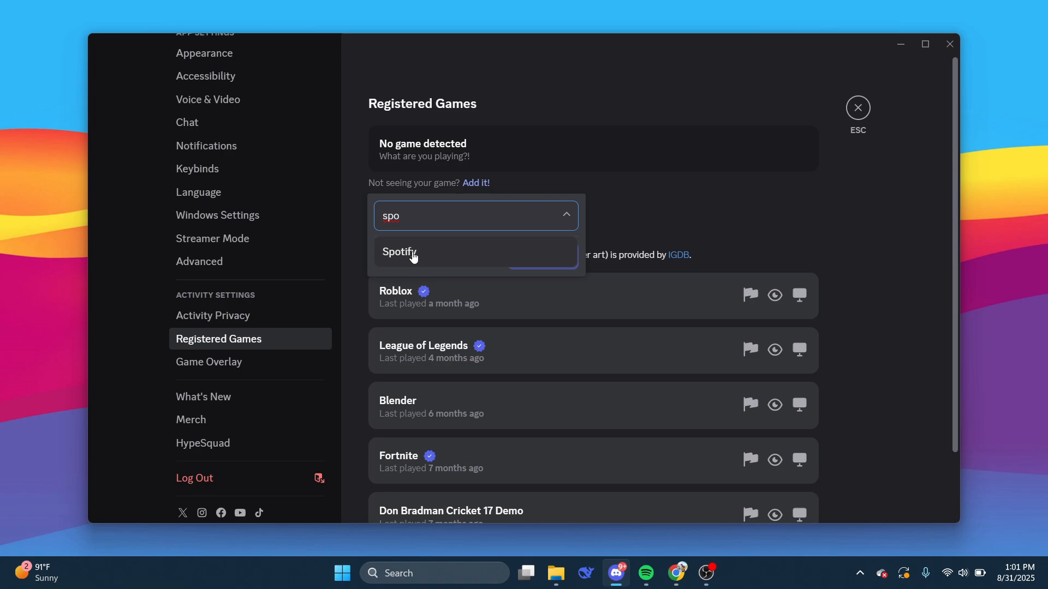
click(399, 252)
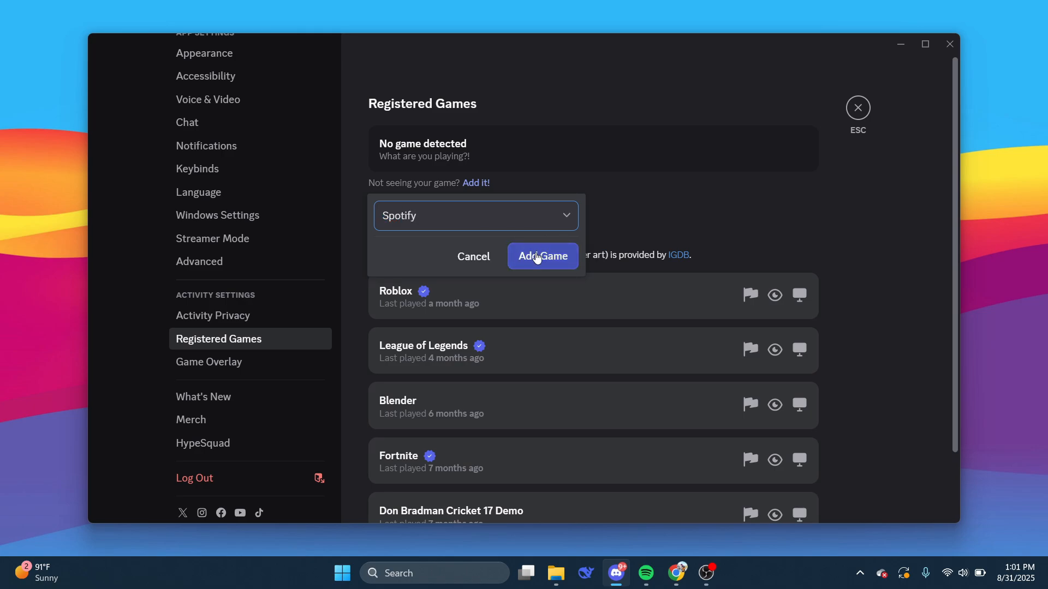
click(542, 256)
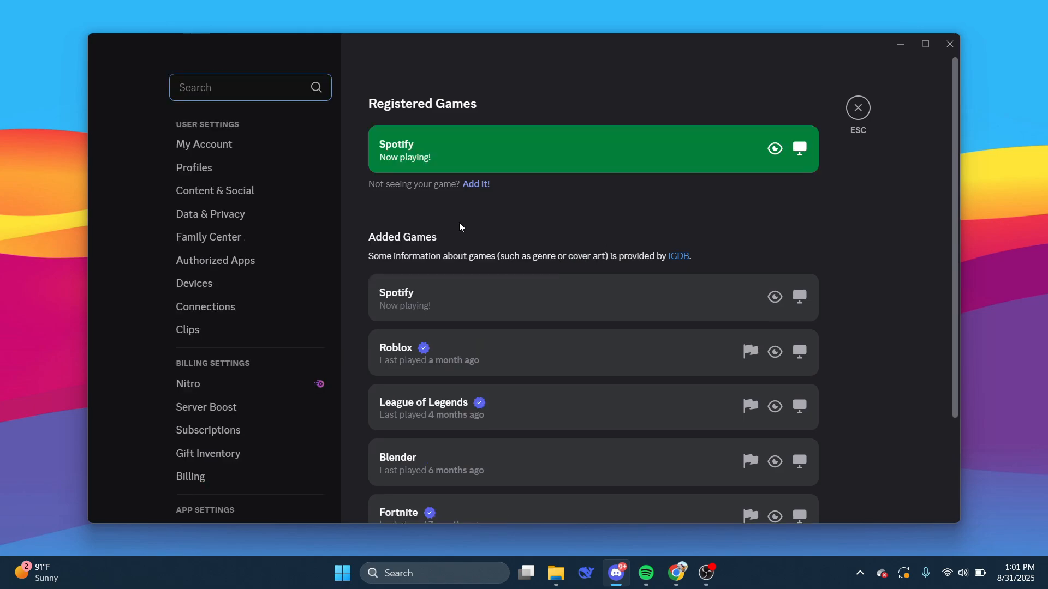
mouse_move(774, 149)
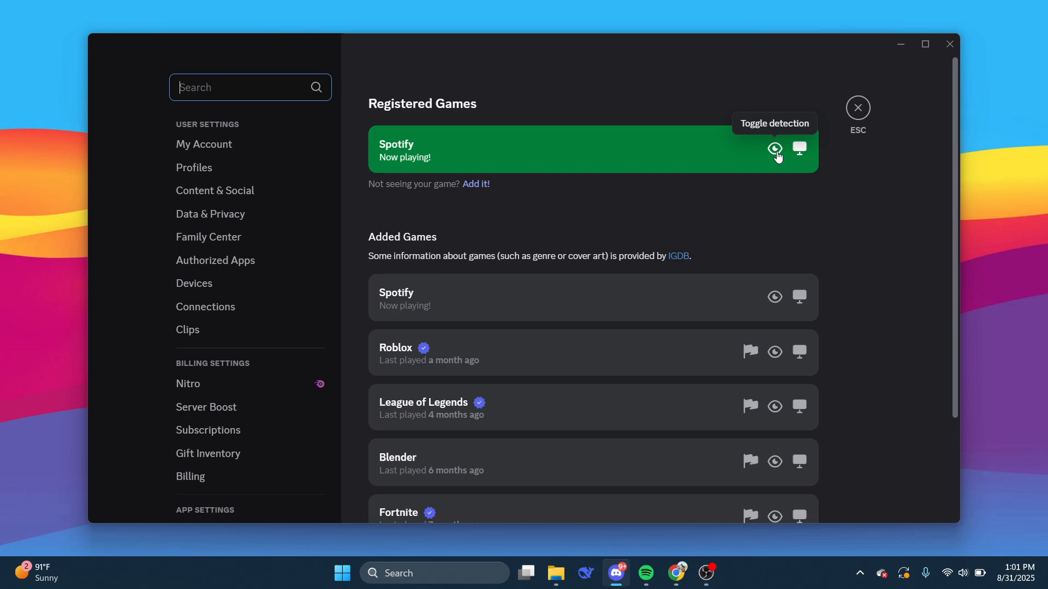
mouse_move(798, 149)
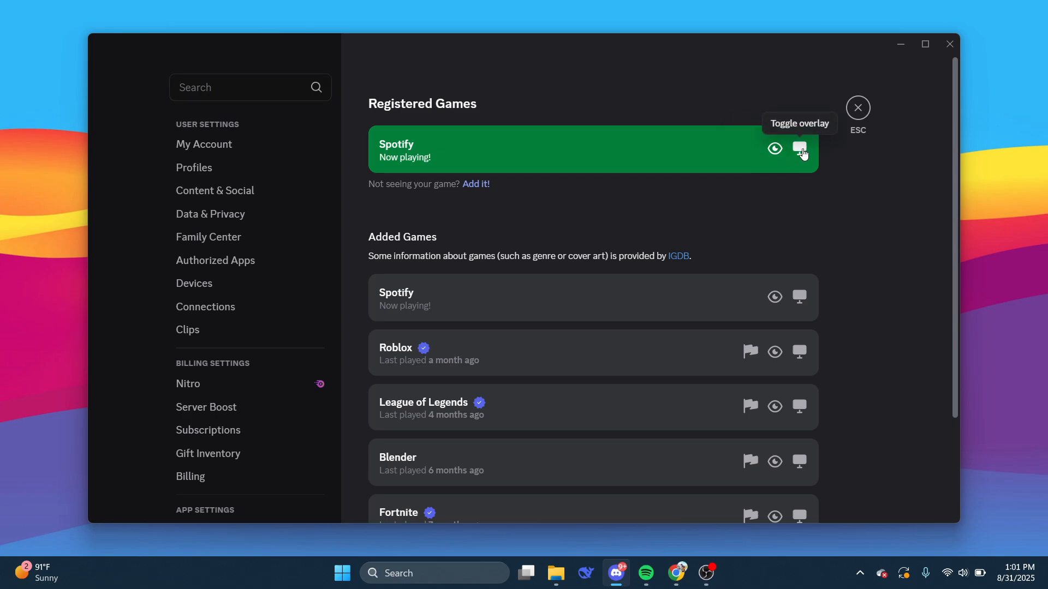
mouse_move(822, 186)
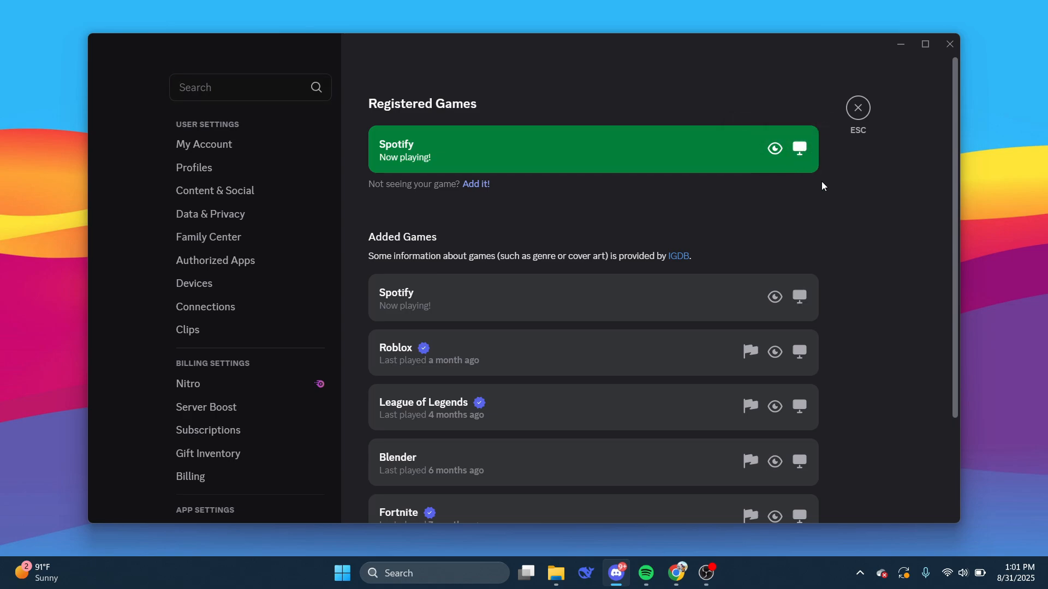
mouse_move(837, 196)
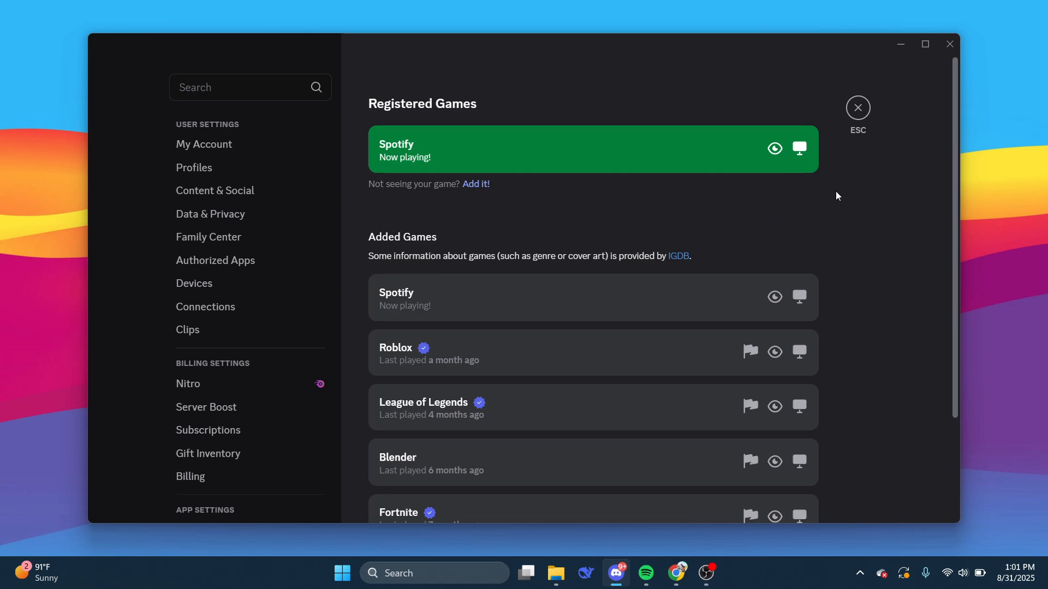
- Close the settings and return to the test server's general channel
click(857, 107)
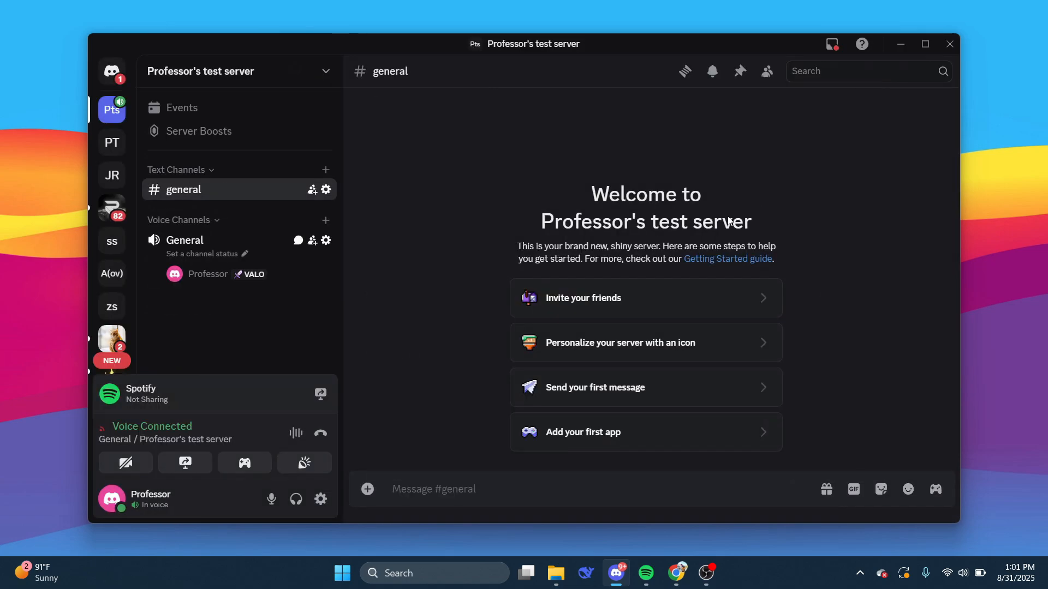
mouse_move(158, 393)
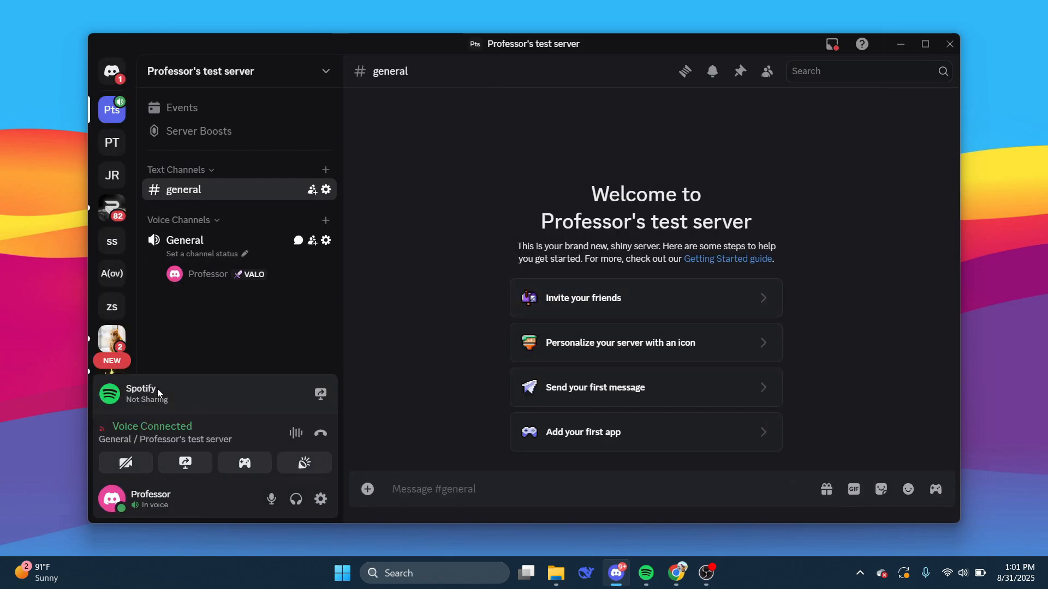
mouse_move(244, 398)
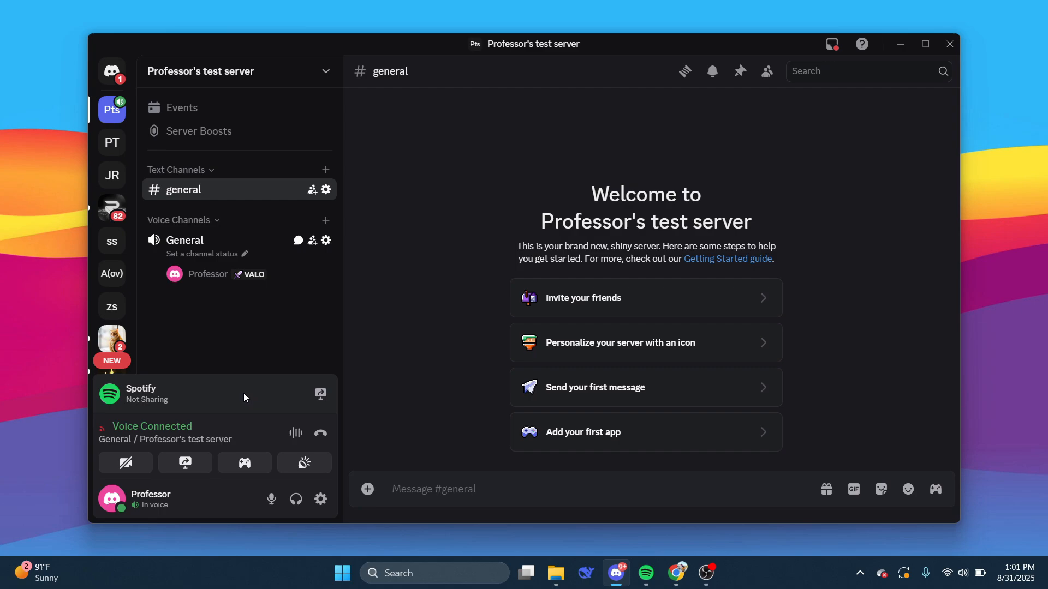
mouse_move(320, 394)
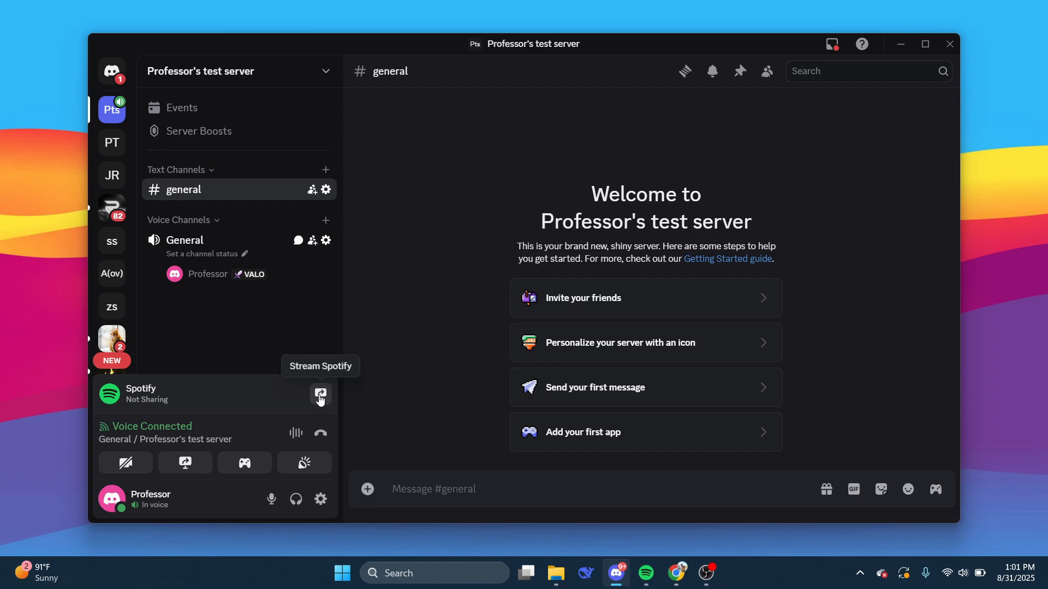
- Go live streaming Spotify to General, then bring the Spotify window forward
click(321, 393)
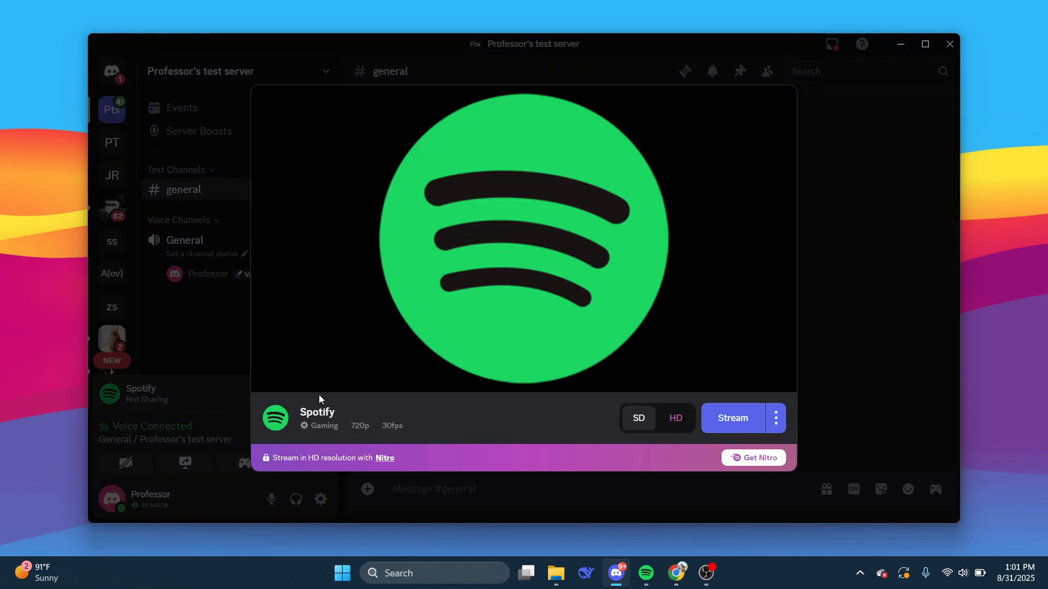
mouse_move(576, 299)
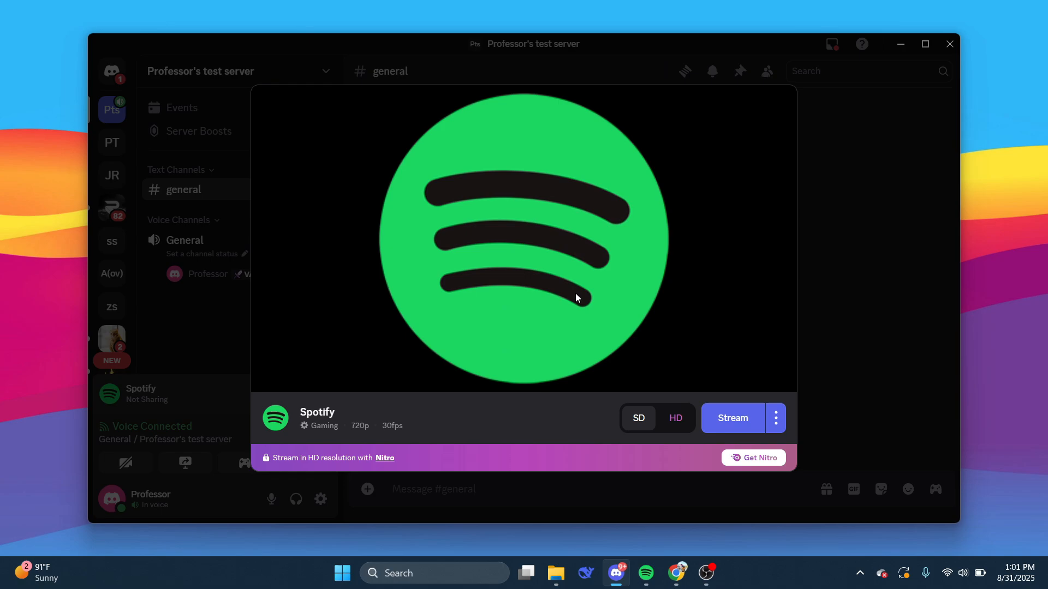
mouse_move(516, 270)
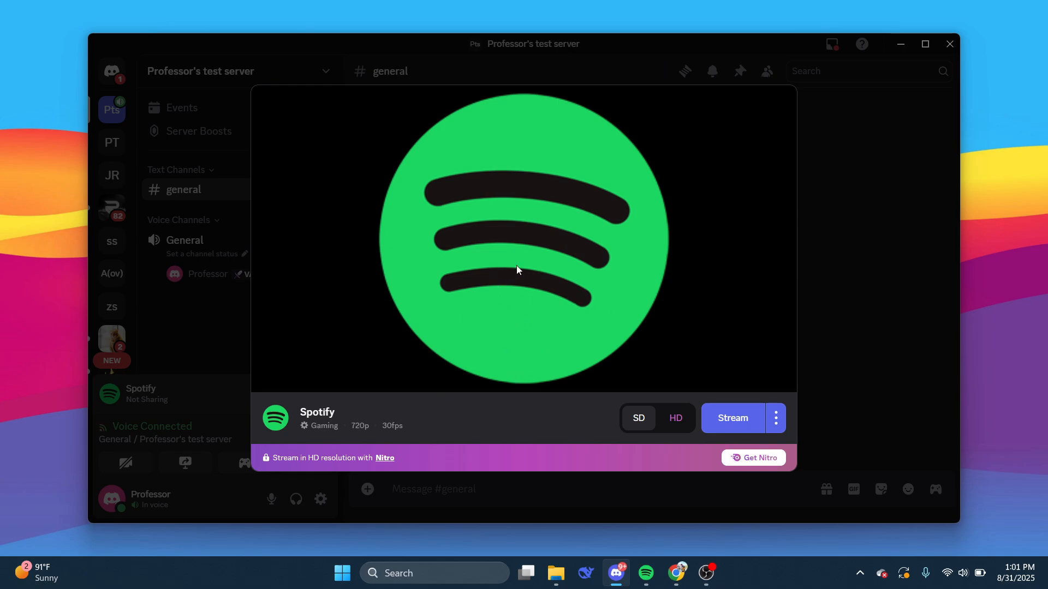
mouse_move(753, 390)
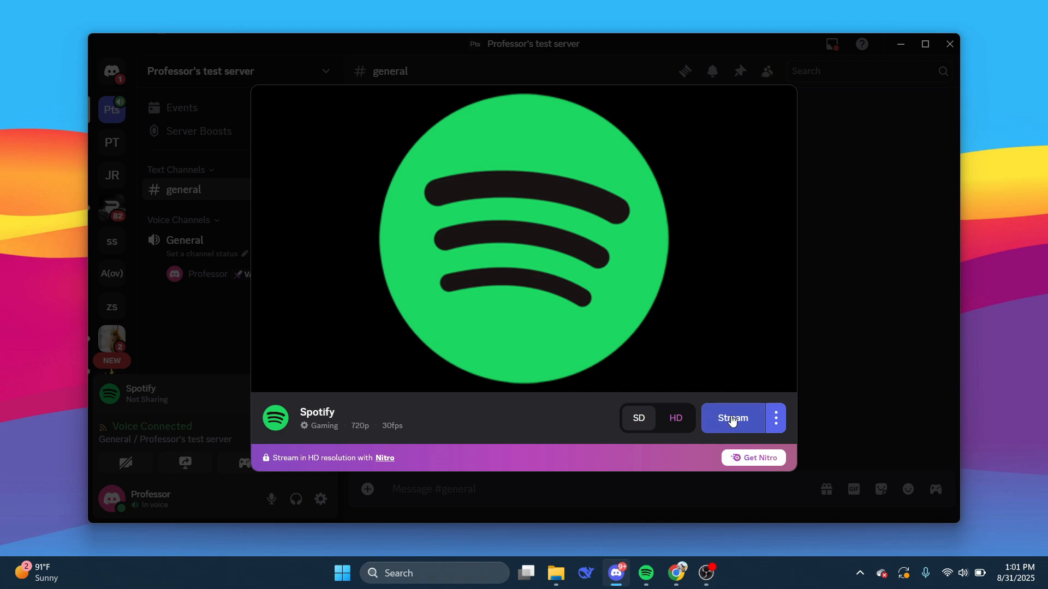
click(731, 419)
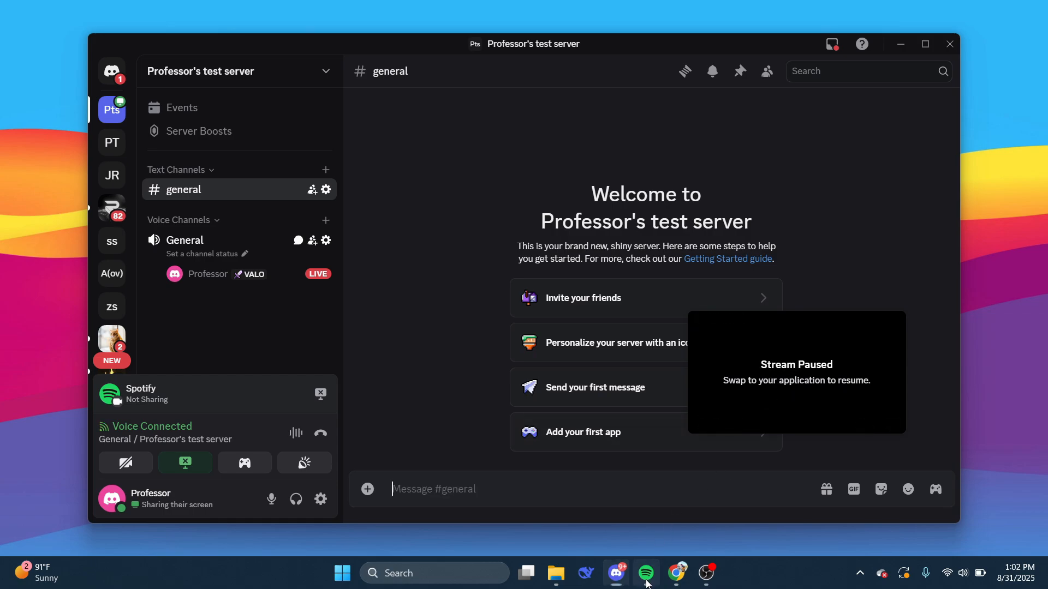
click(643, 572)
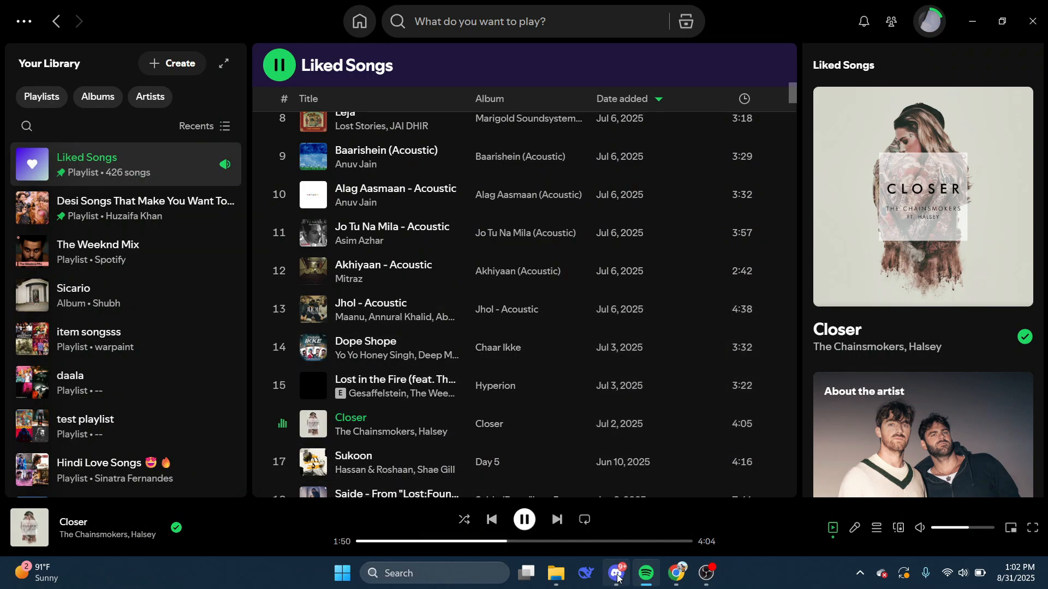
- Switch back to Discord to see the stream preview showing the live Spotify window
click(615, 572)
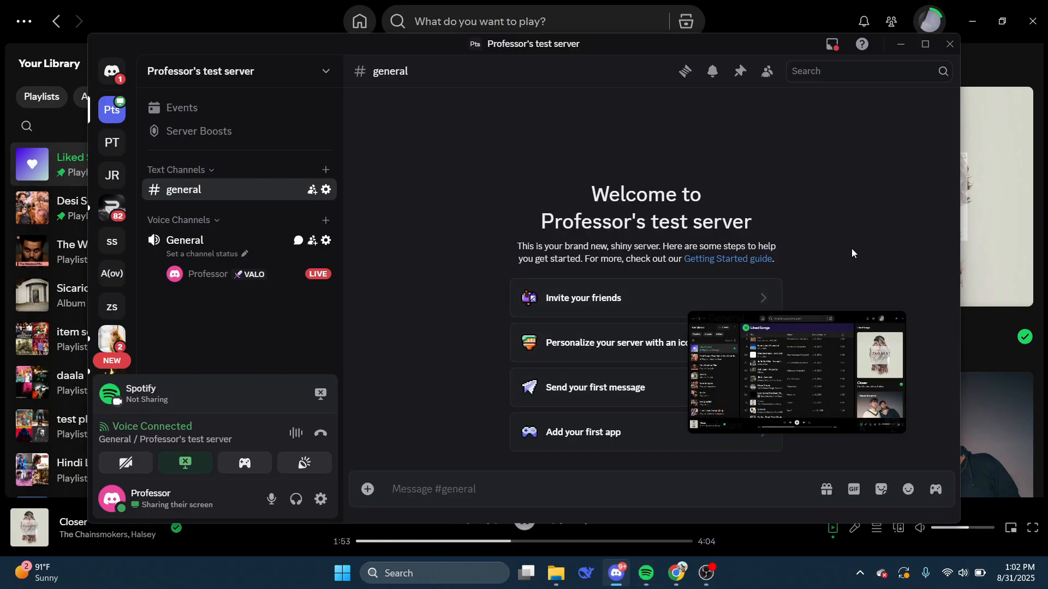
mouse_move(775, 394)
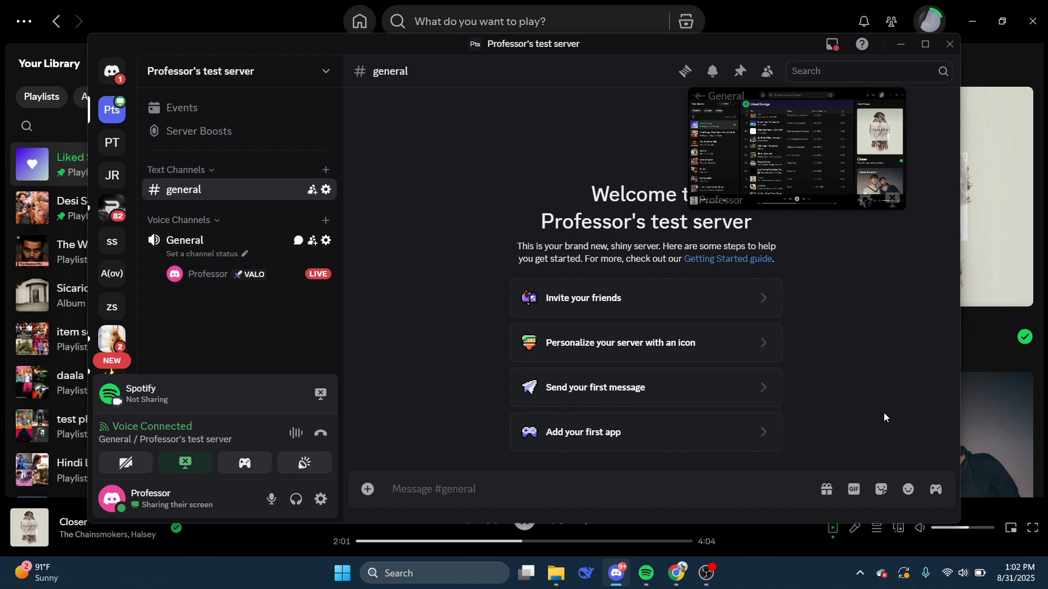
mouse_move(852, 339)
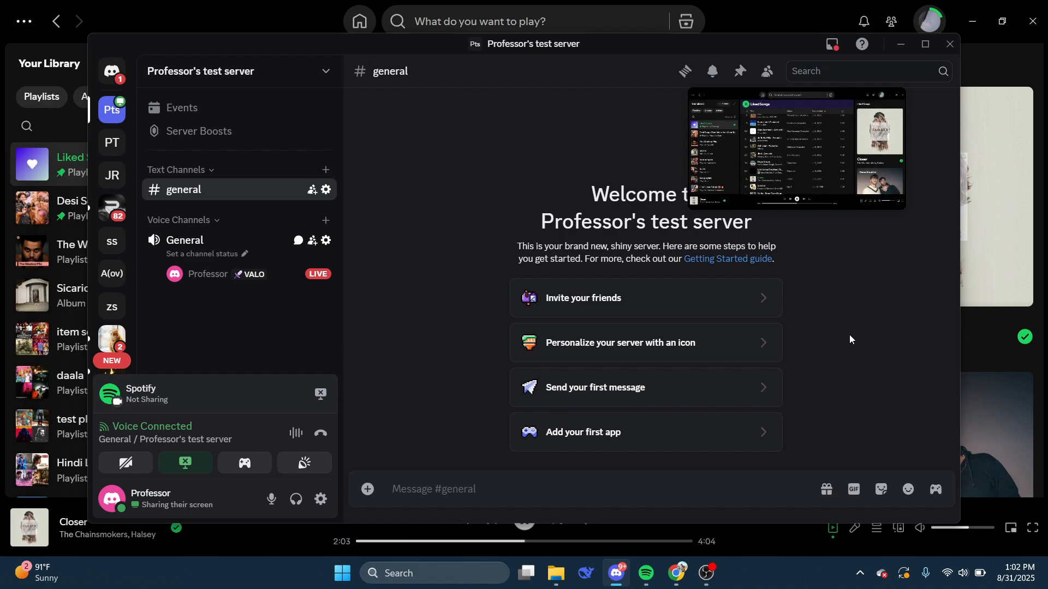